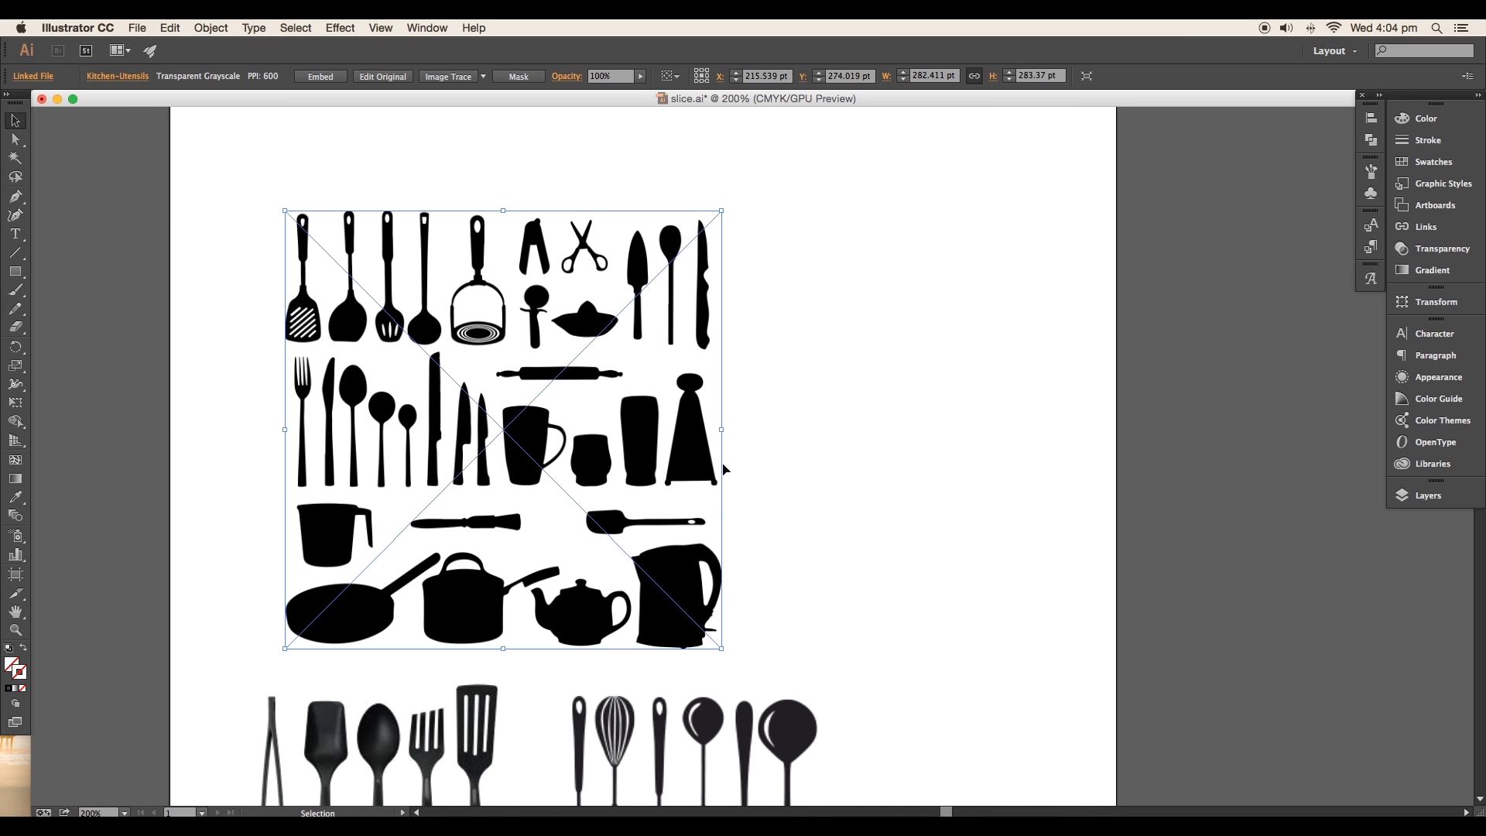
mouse_move(717, 476)
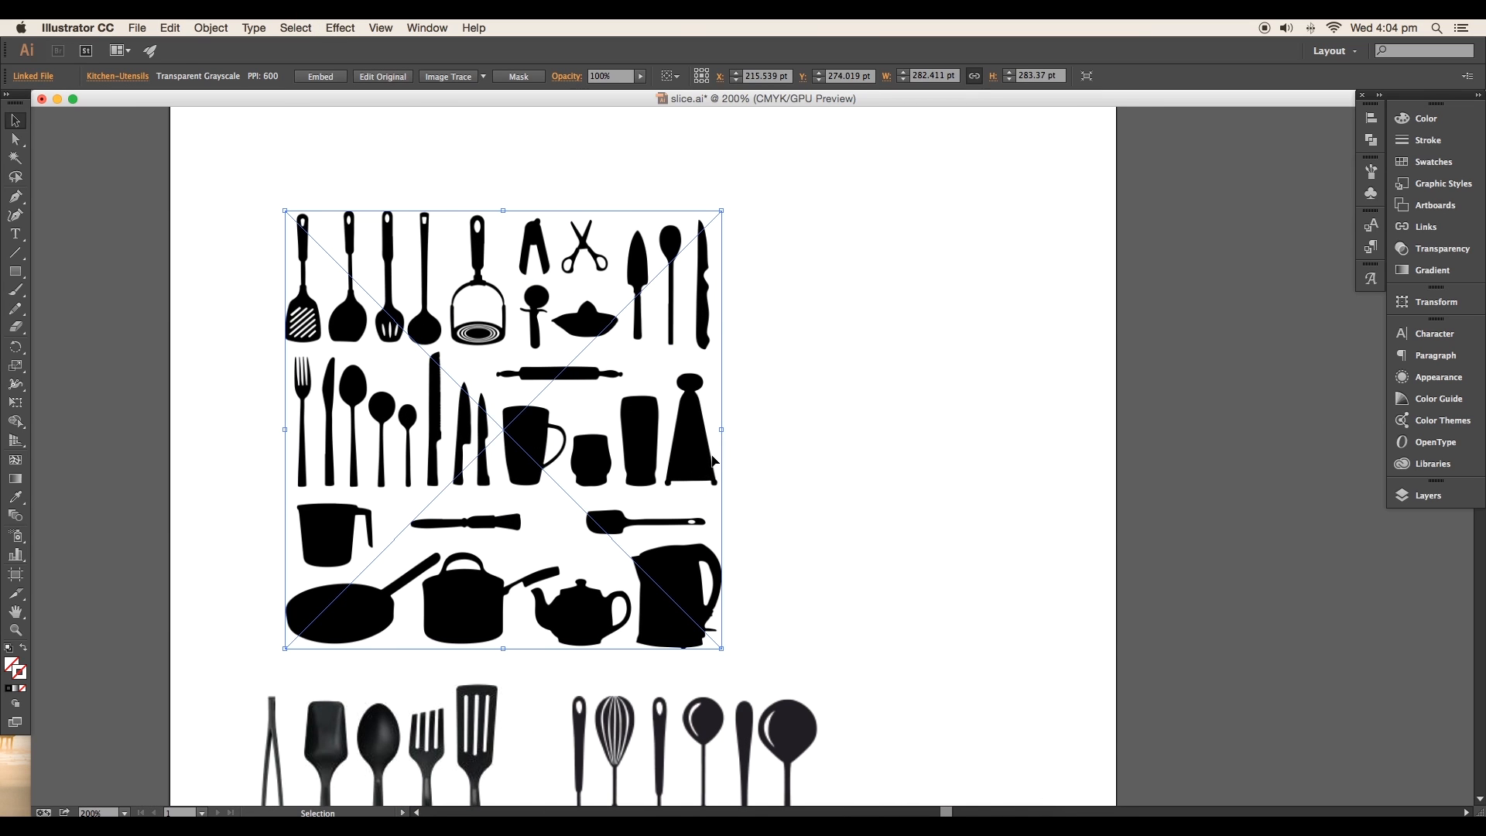
- Trace the utensils photo as solid silhouettes and ungroup the result into separate shapes
left_click(486, 77)
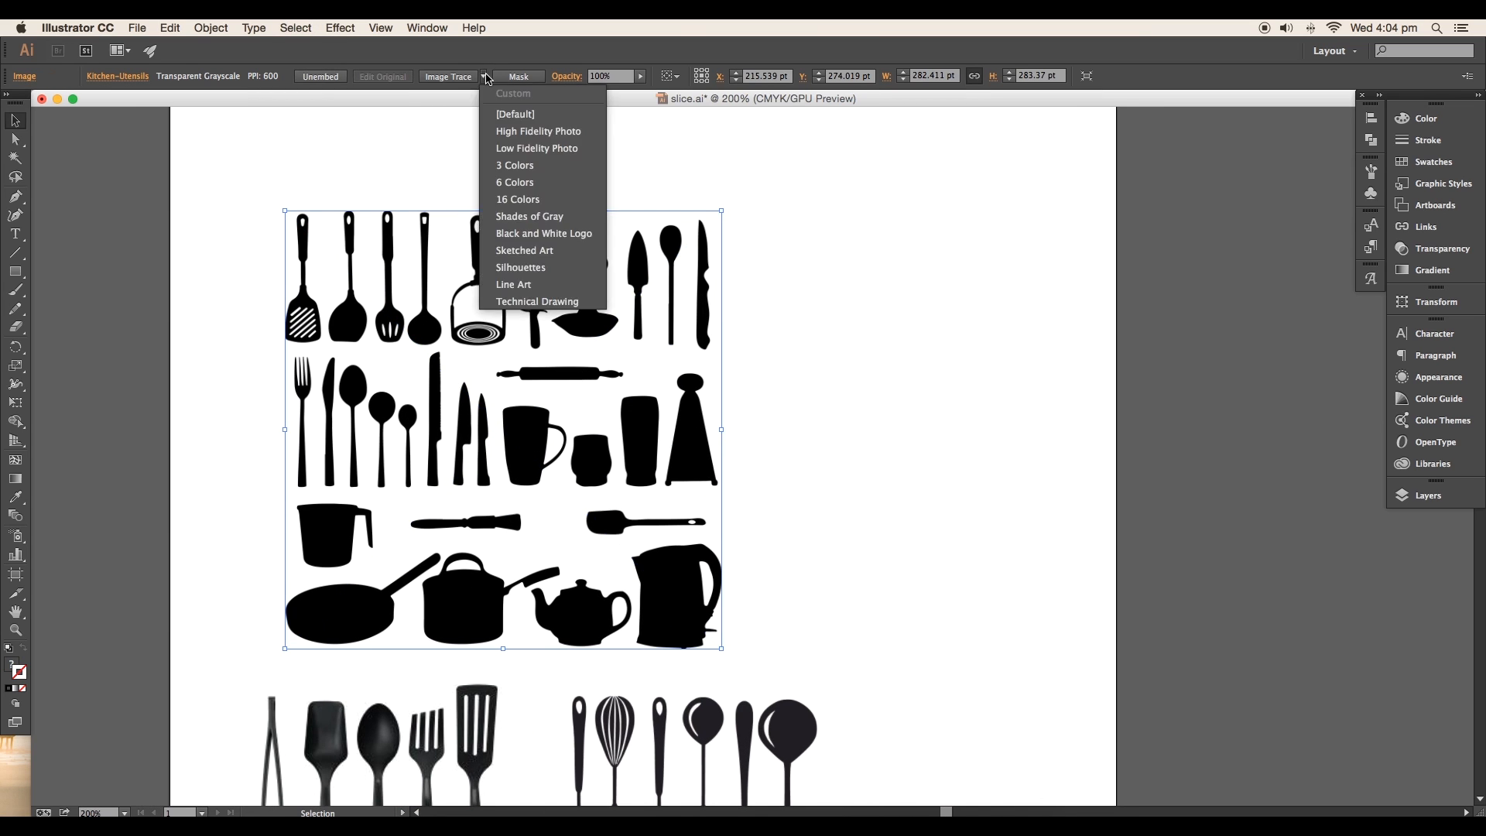
left_click(544, 234)
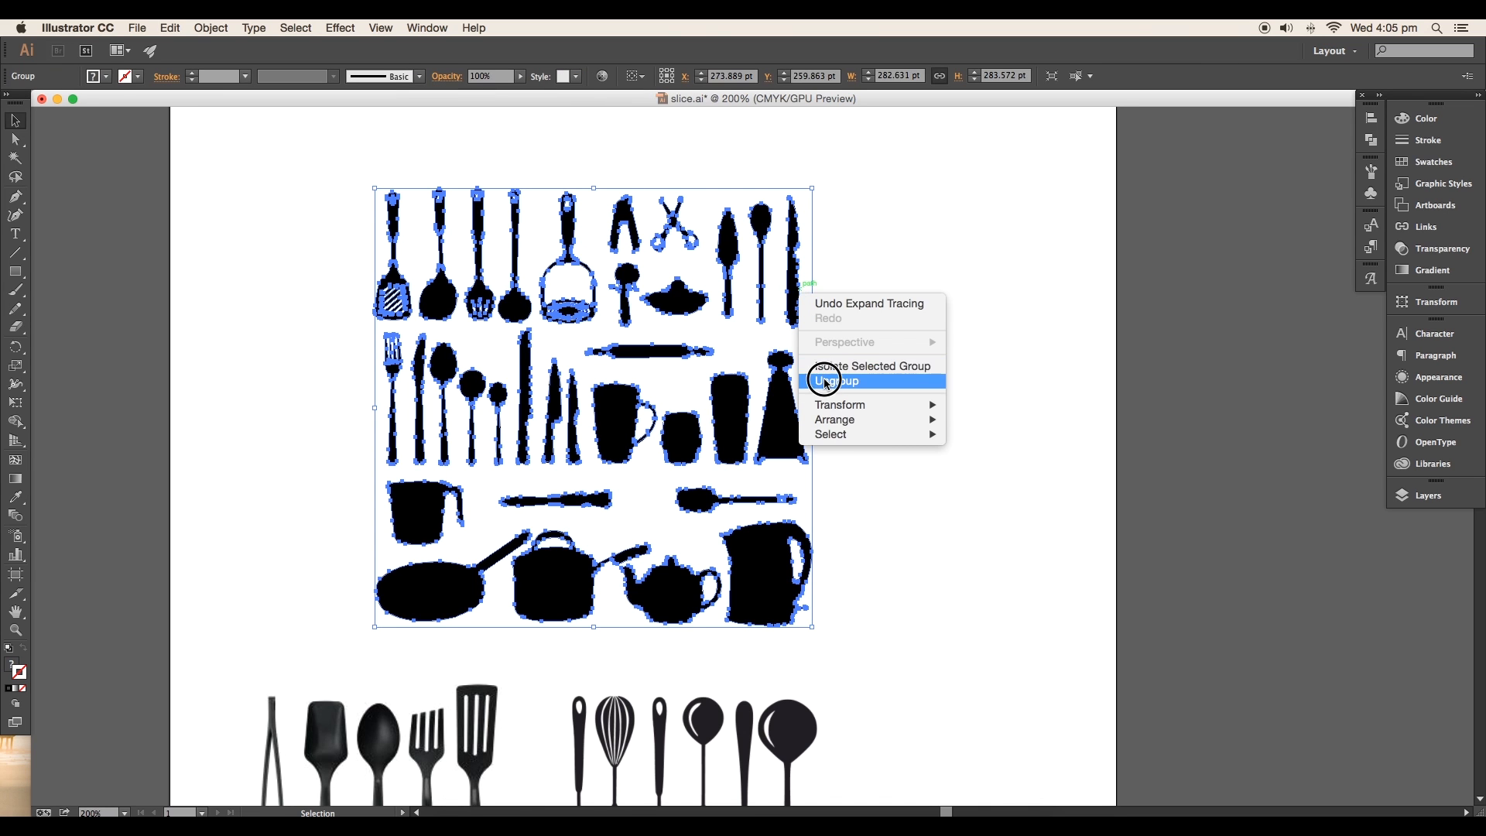
left_click(836, 381)
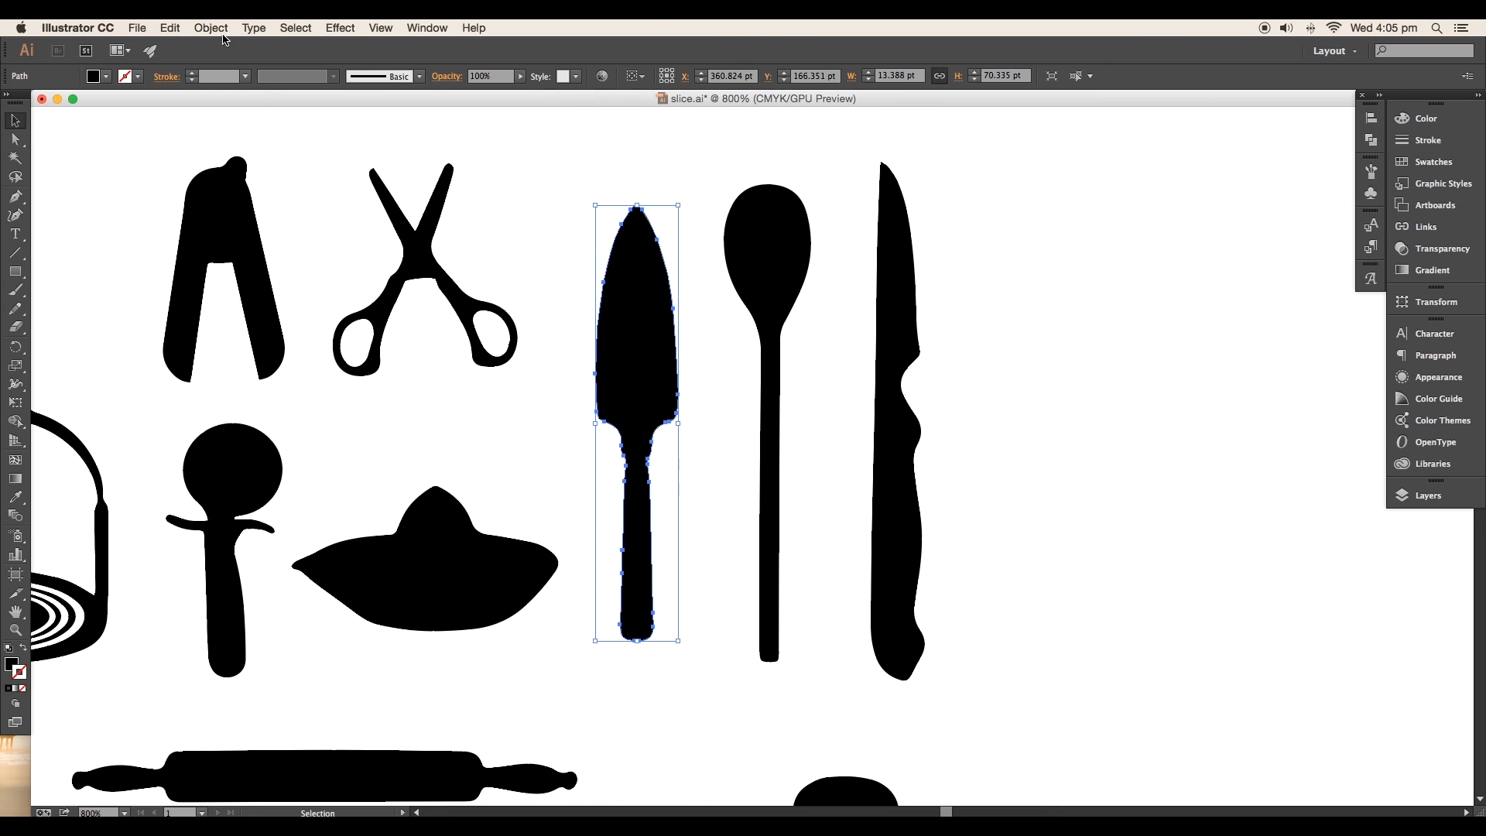
- Simplify the cake-server path, tuning Curve Precision and Angle Threshold with Show Original on
left_click(211, 28)
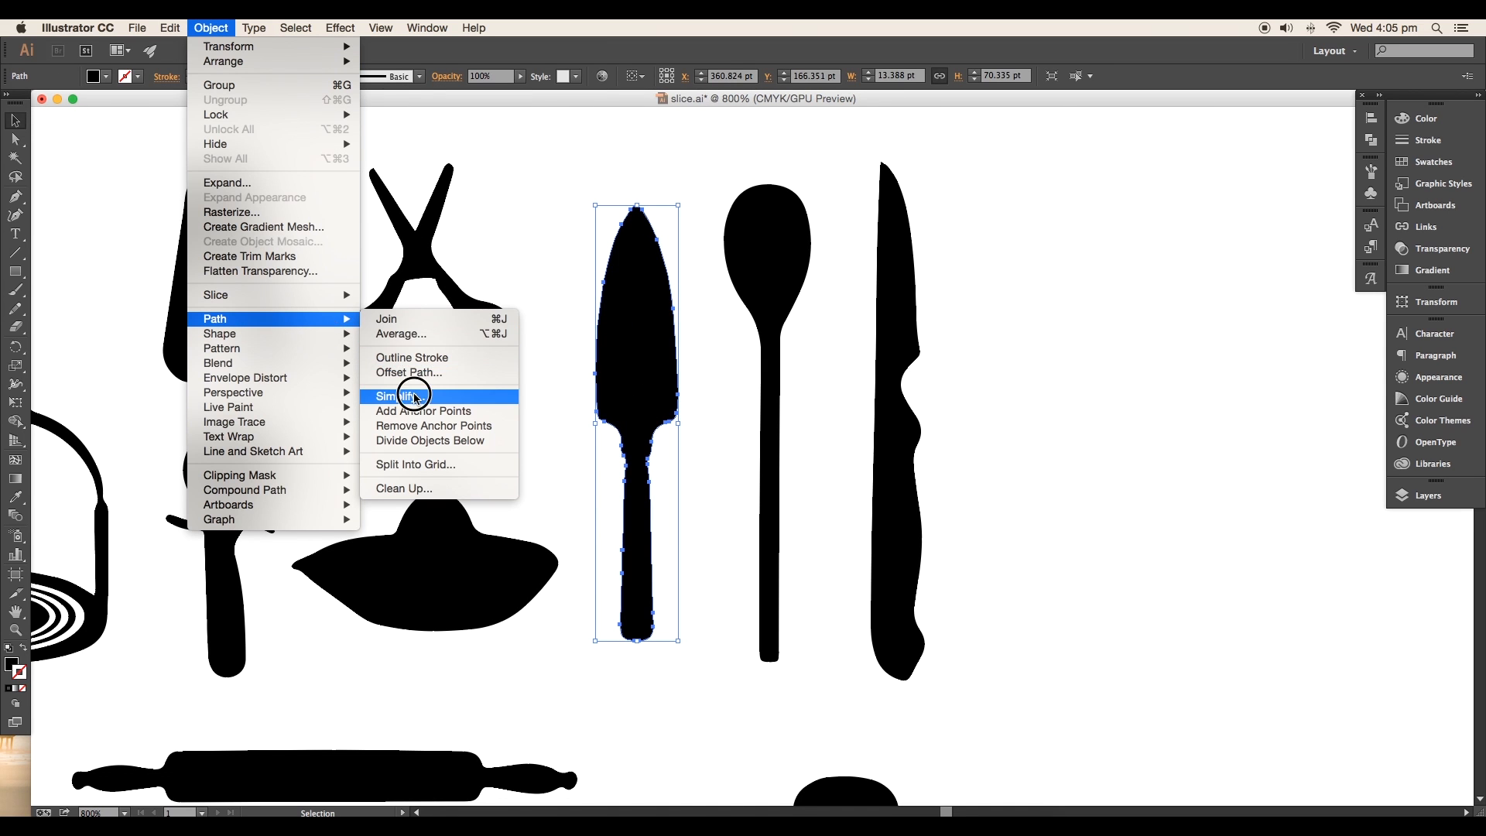
left_click(400, 397)
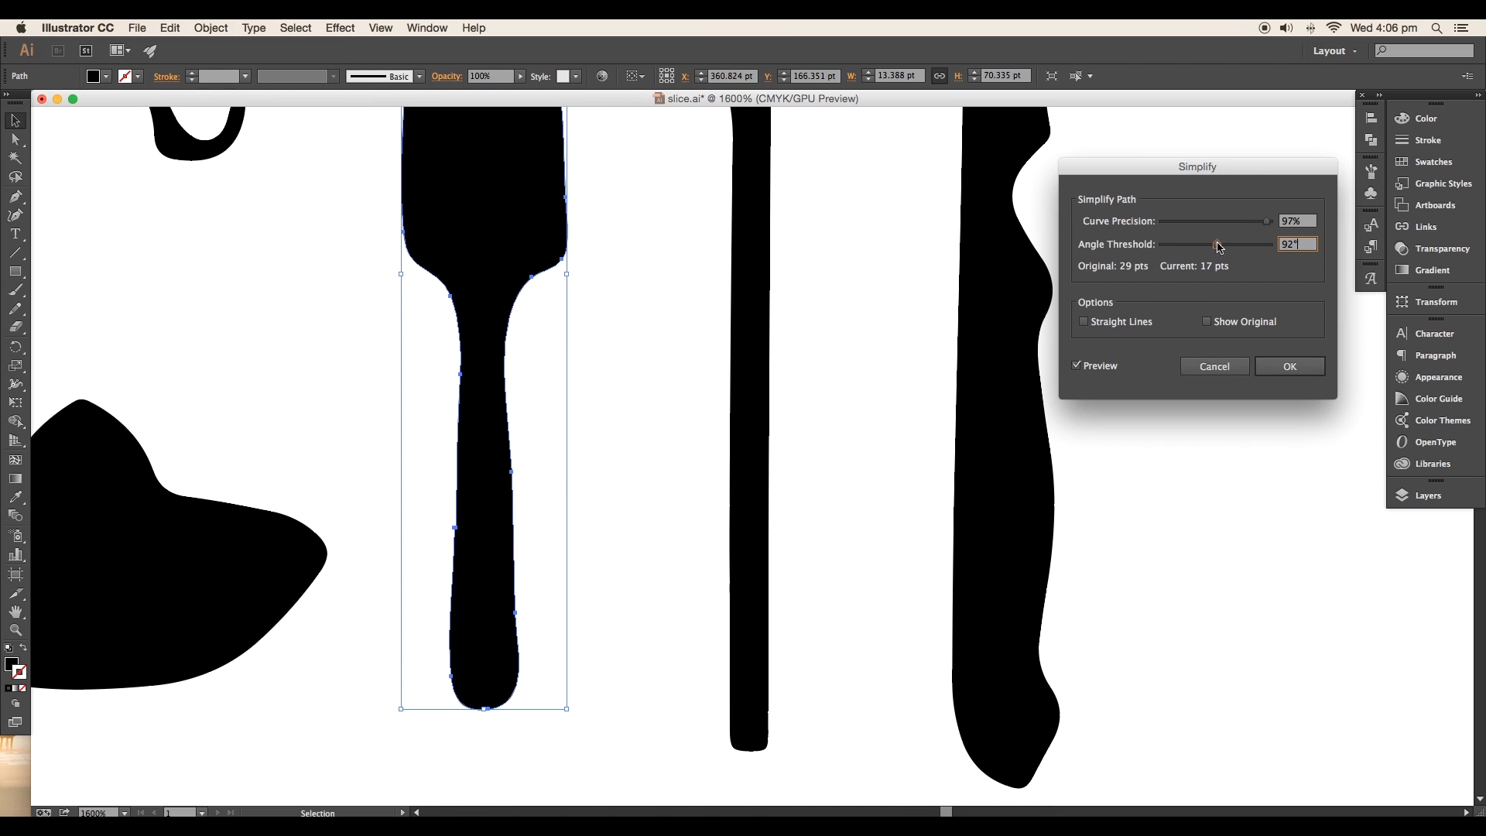
left_click_drag(1241, 222, 1236, 221)
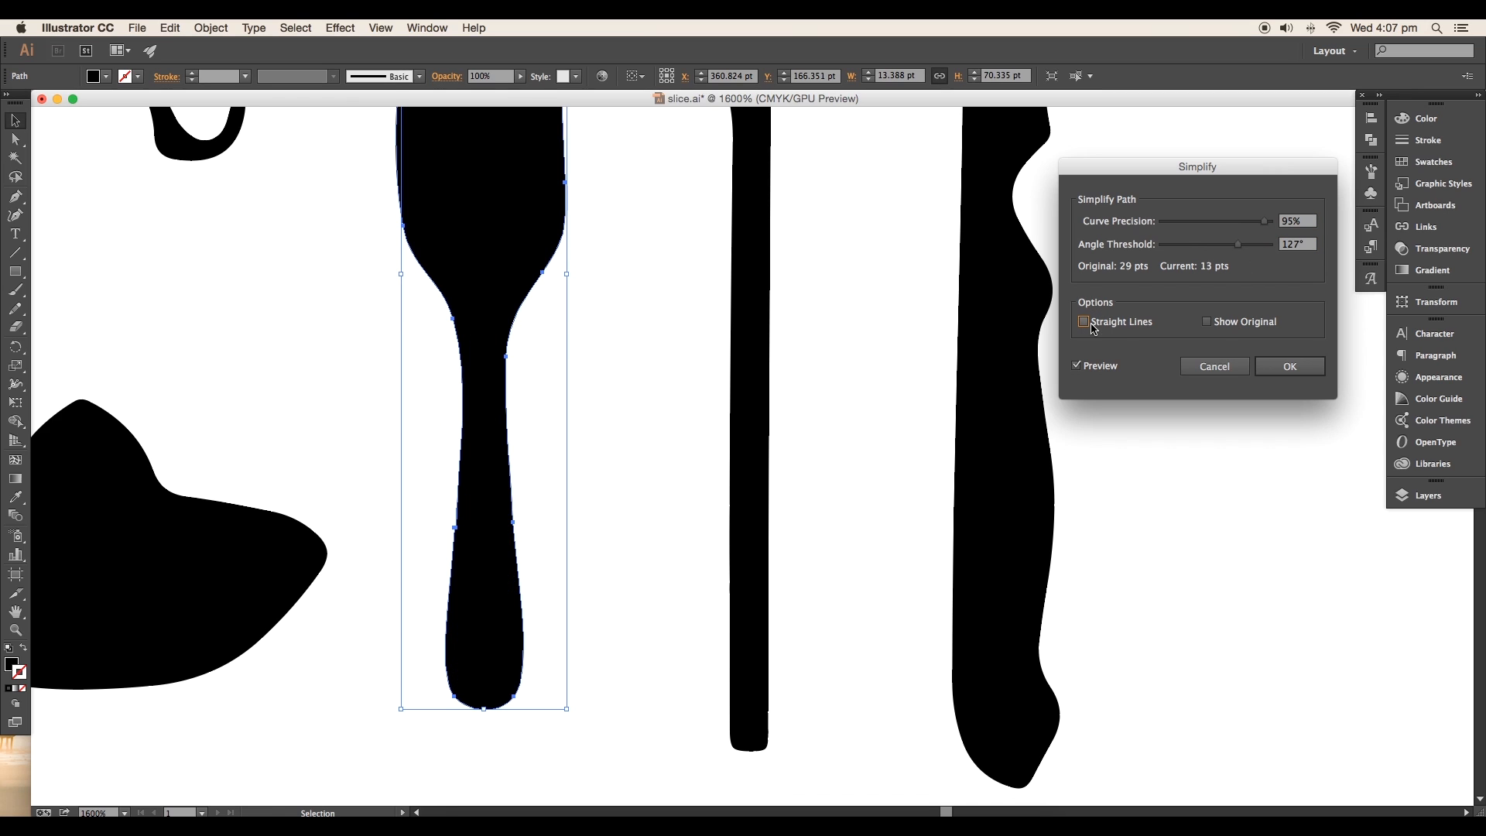
left_click_drag(1238, 244, 1227, 244)
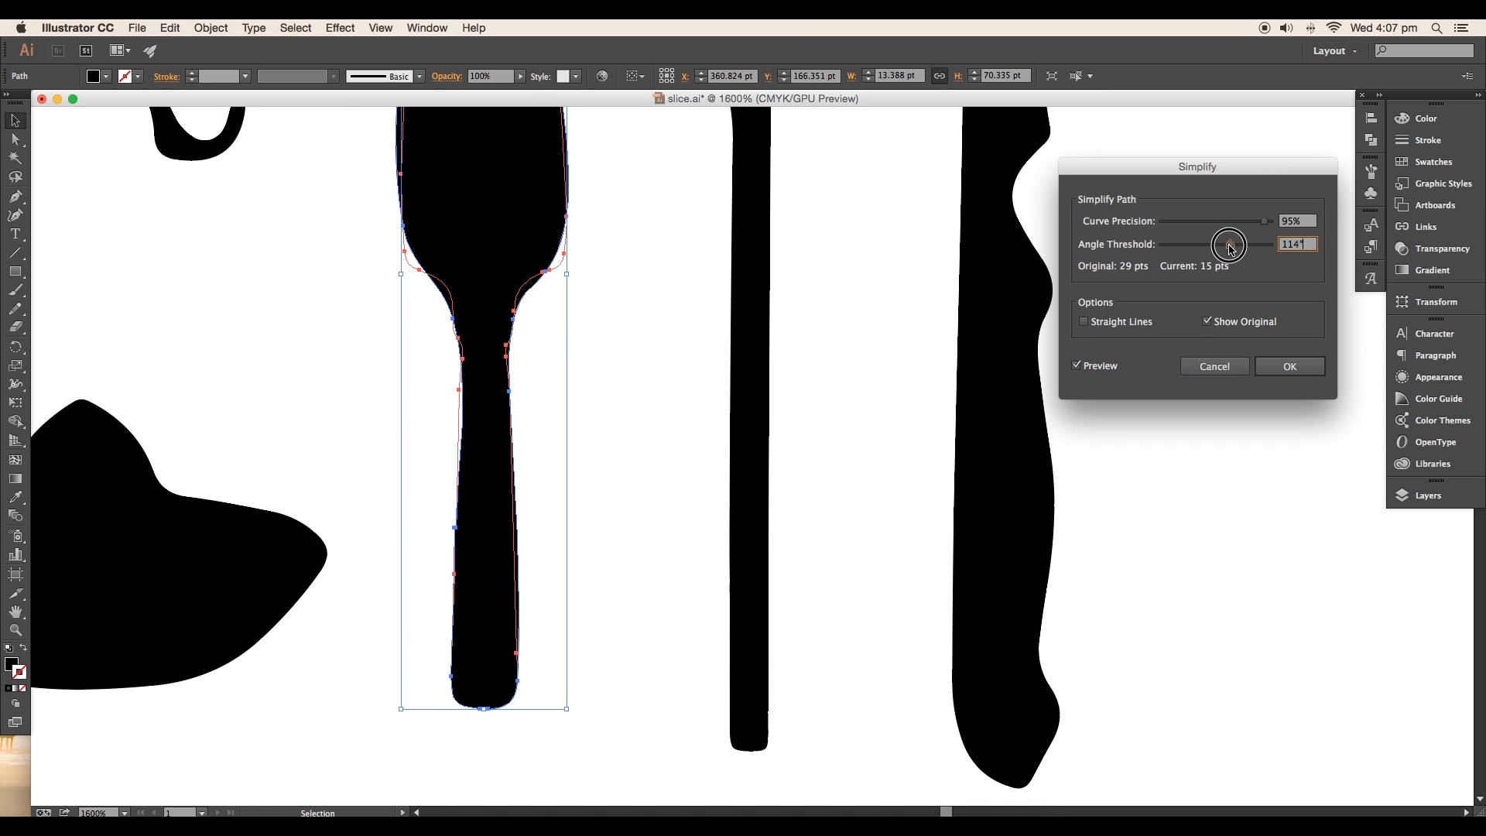
left_click(1288, 365)
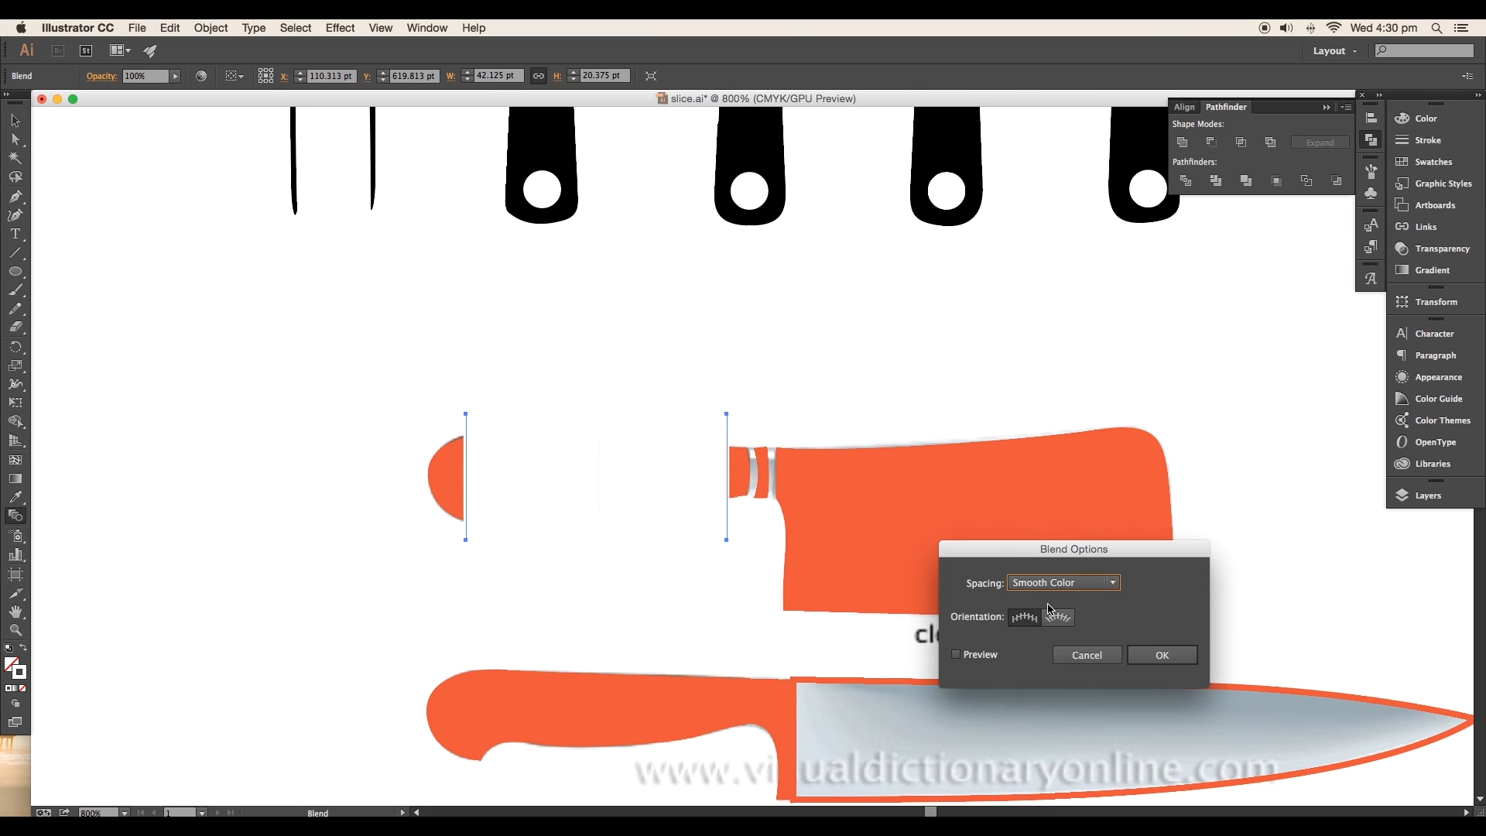
- Set the cleaver-handle blend to Specified Steps and bend its end lines into curves
left_click(1062, 583)
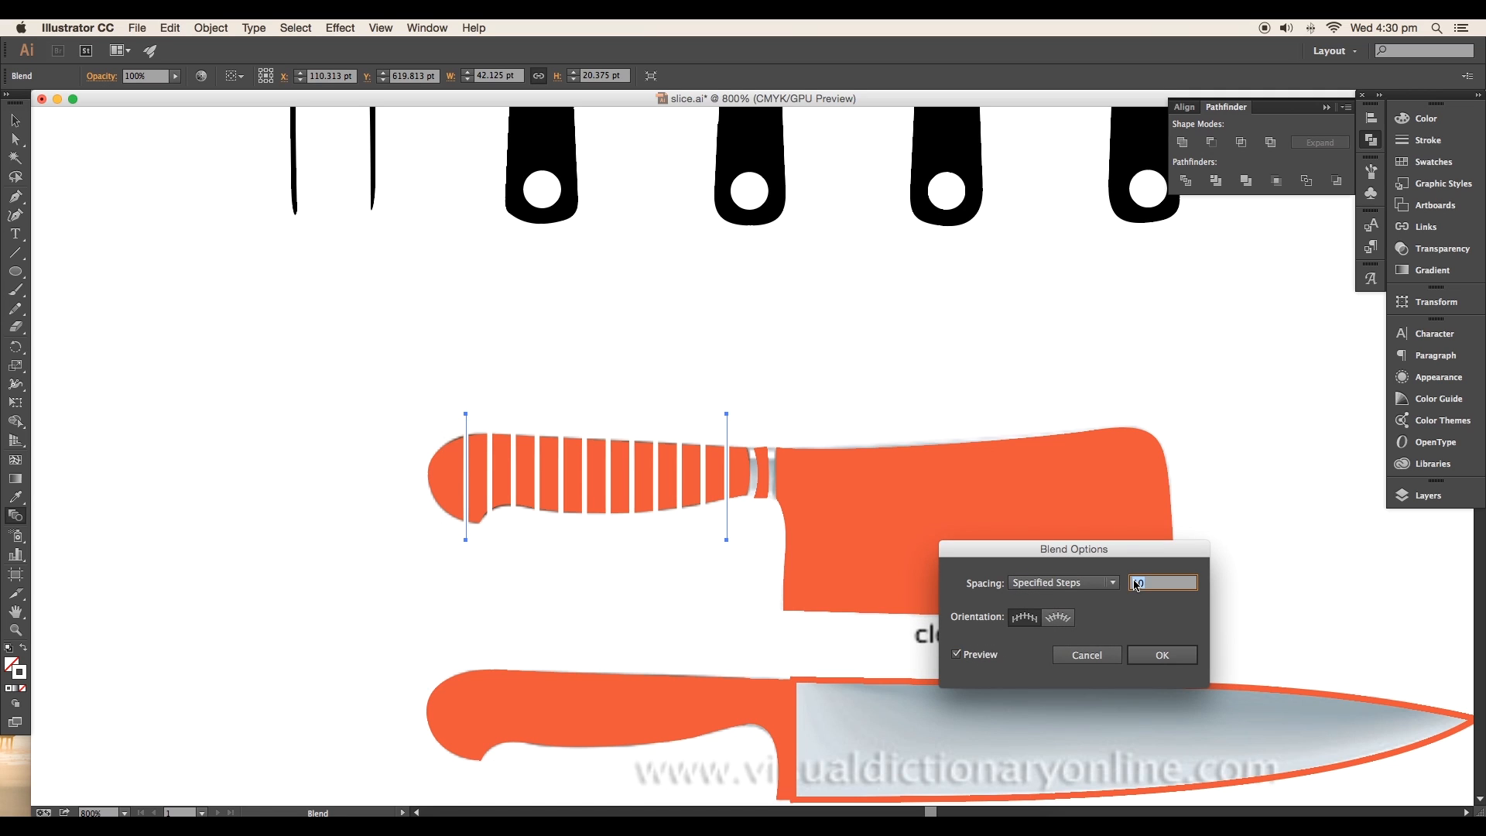
left_click(1161, 655)
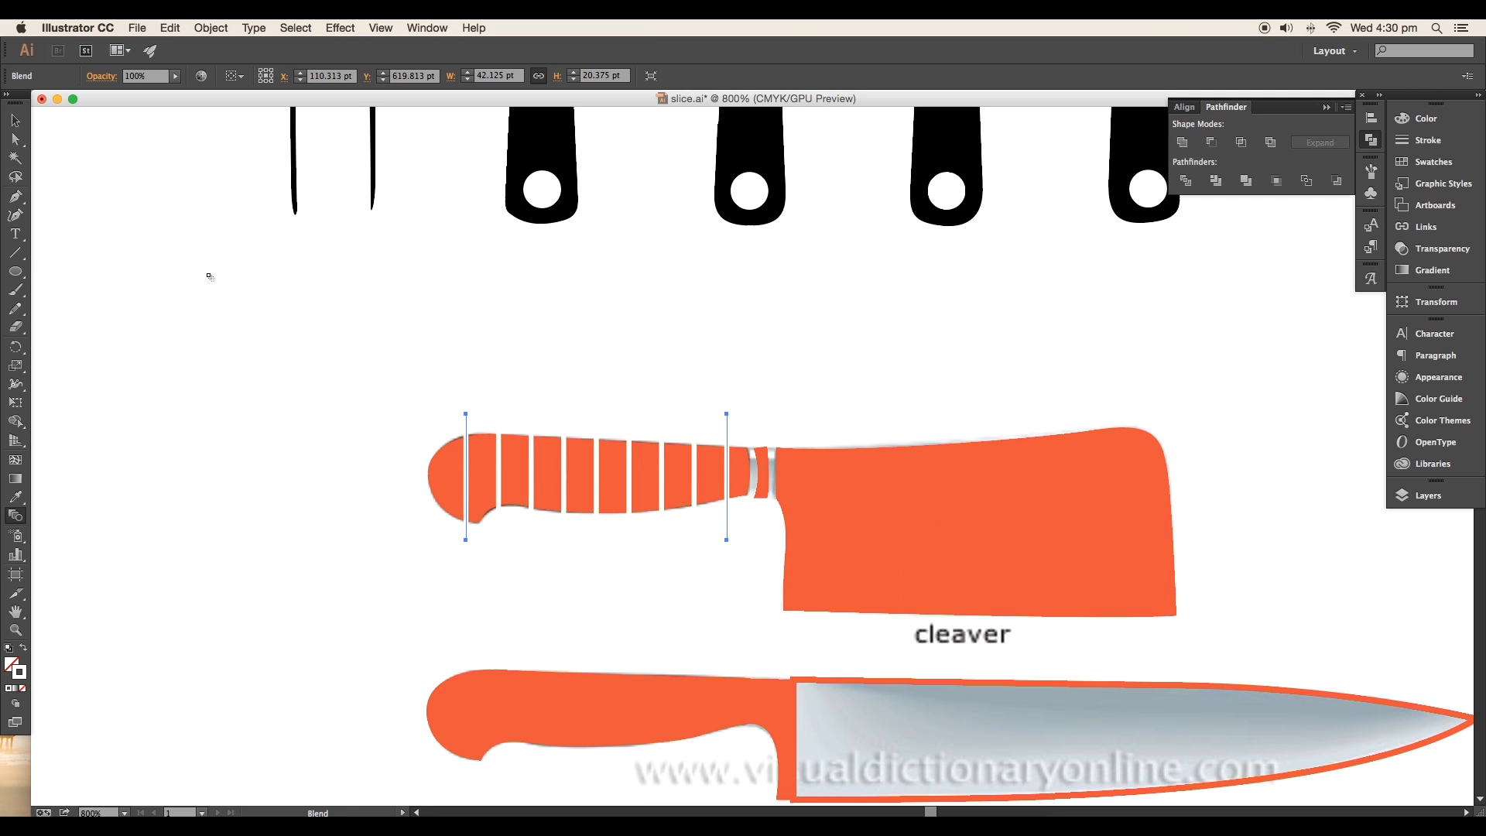
left_click(14, 200)
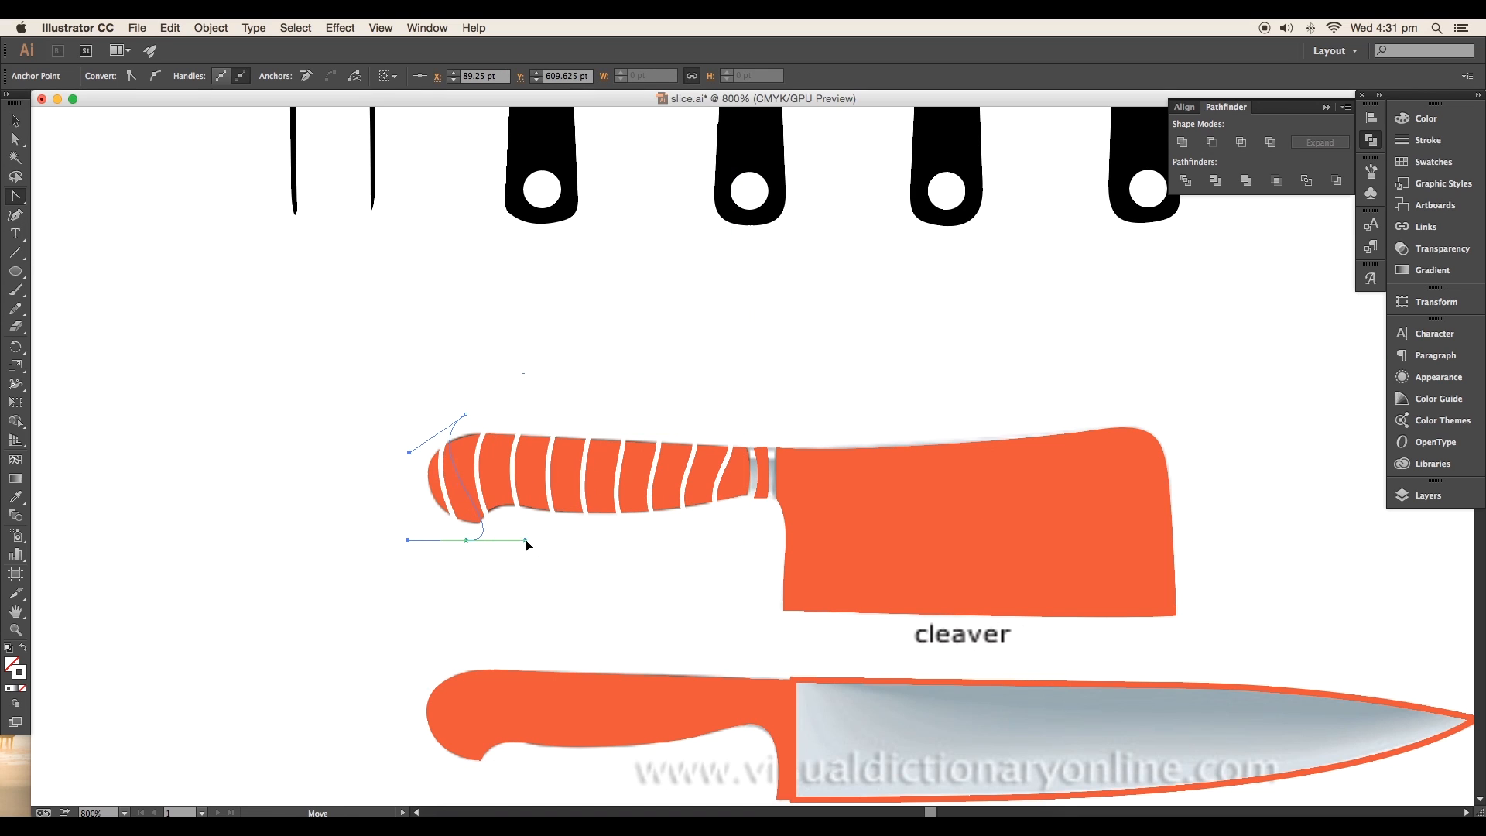
left_click_drag(525, 539, 509, 517)
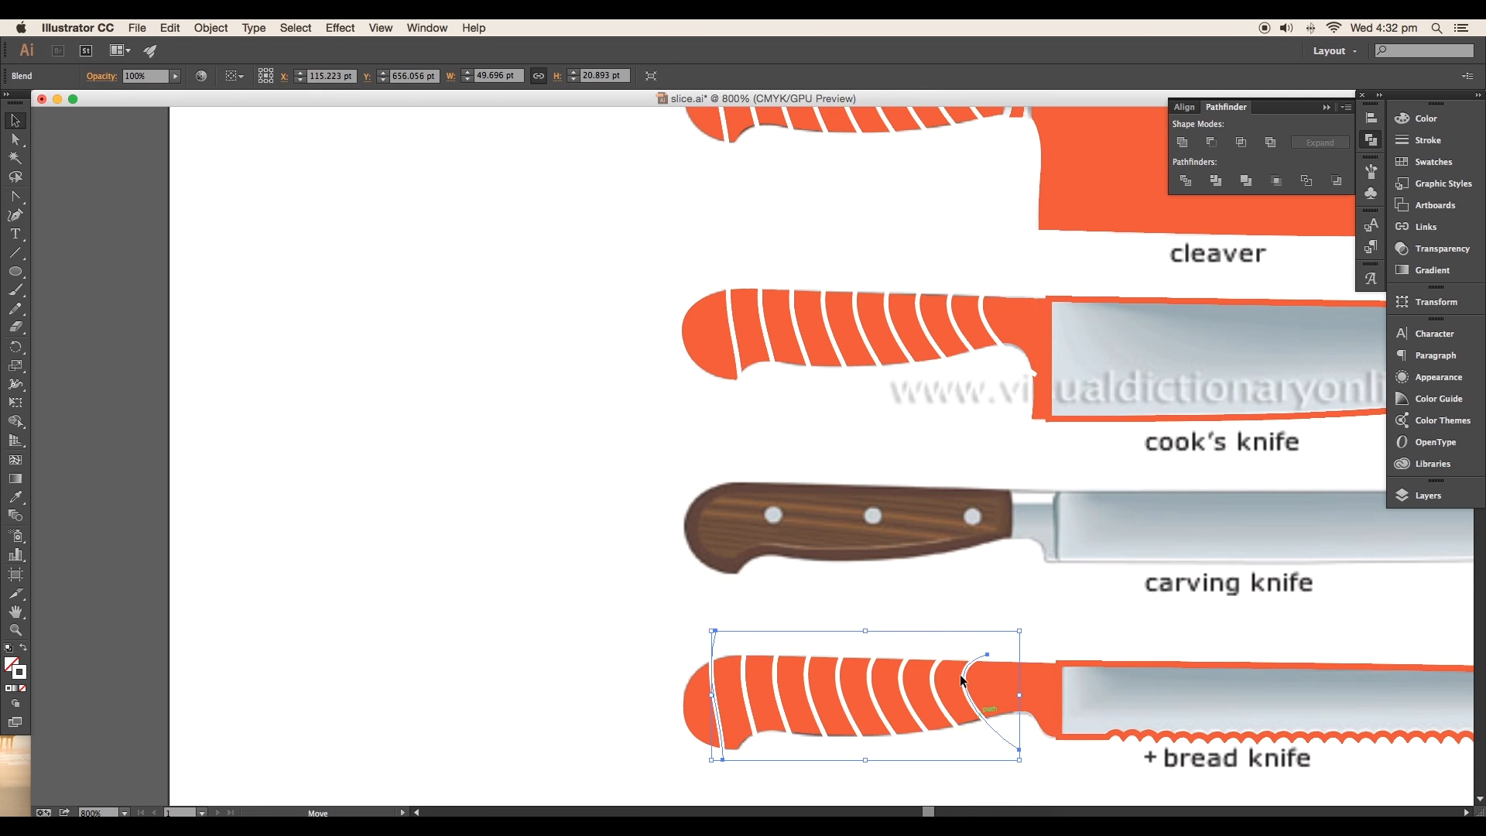
- Subtract the stripe blend shapes from the bread-knife handle with Pathfinder Minus Front
left_click(209, 26)
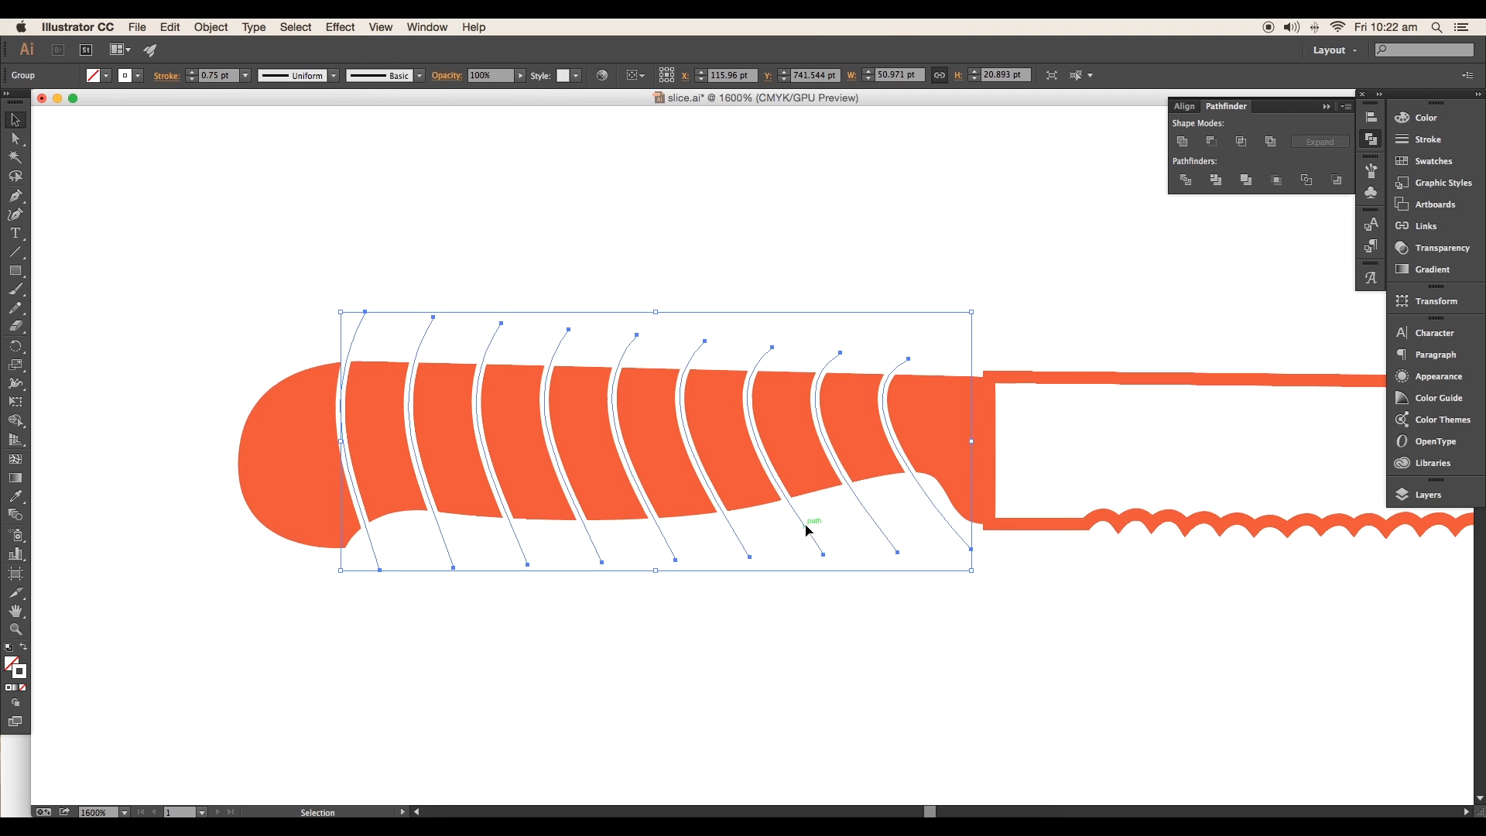
left_click(209, 27)
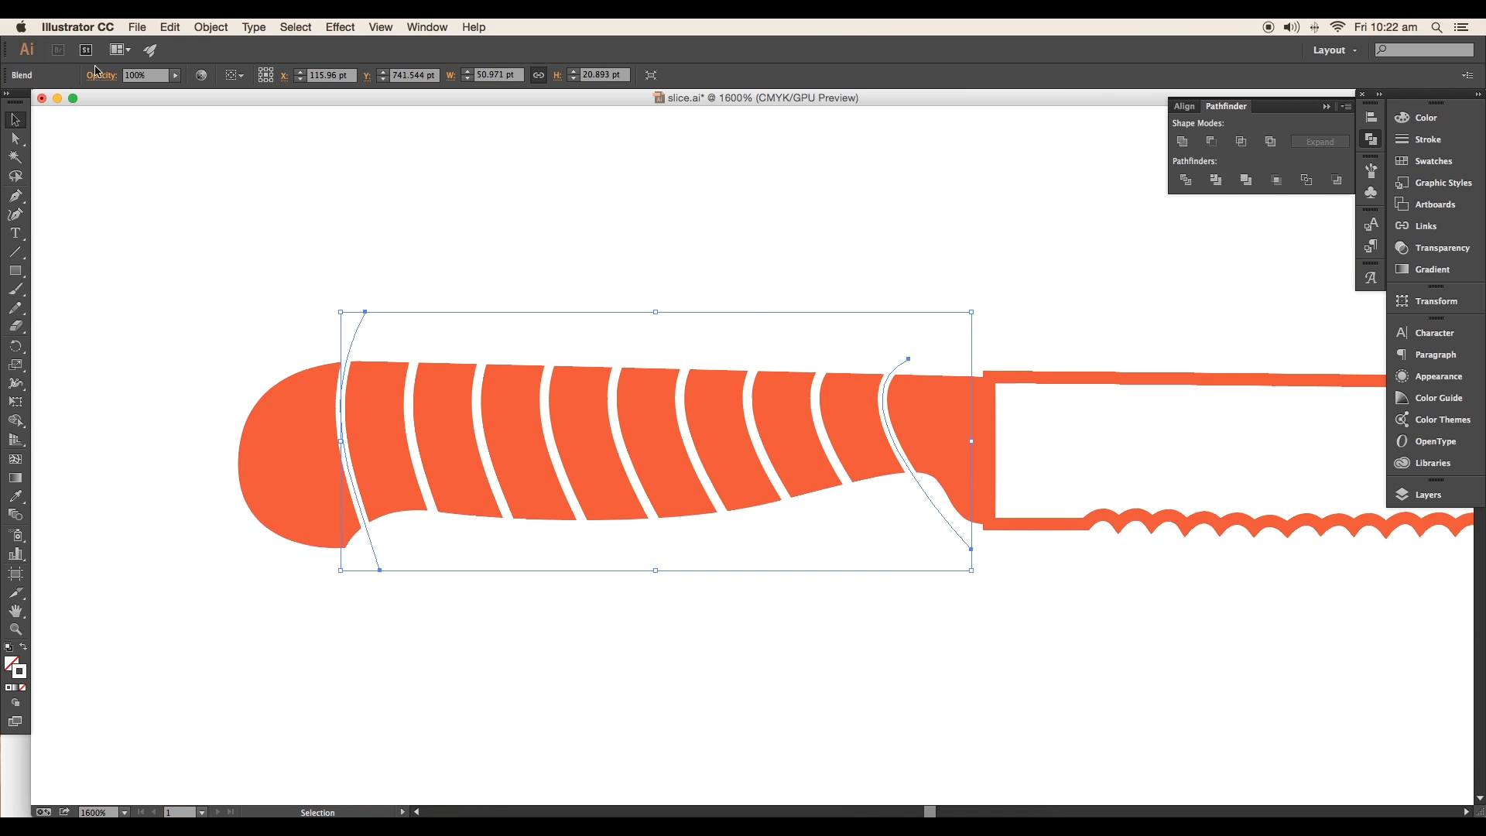
left_click(209, 26)
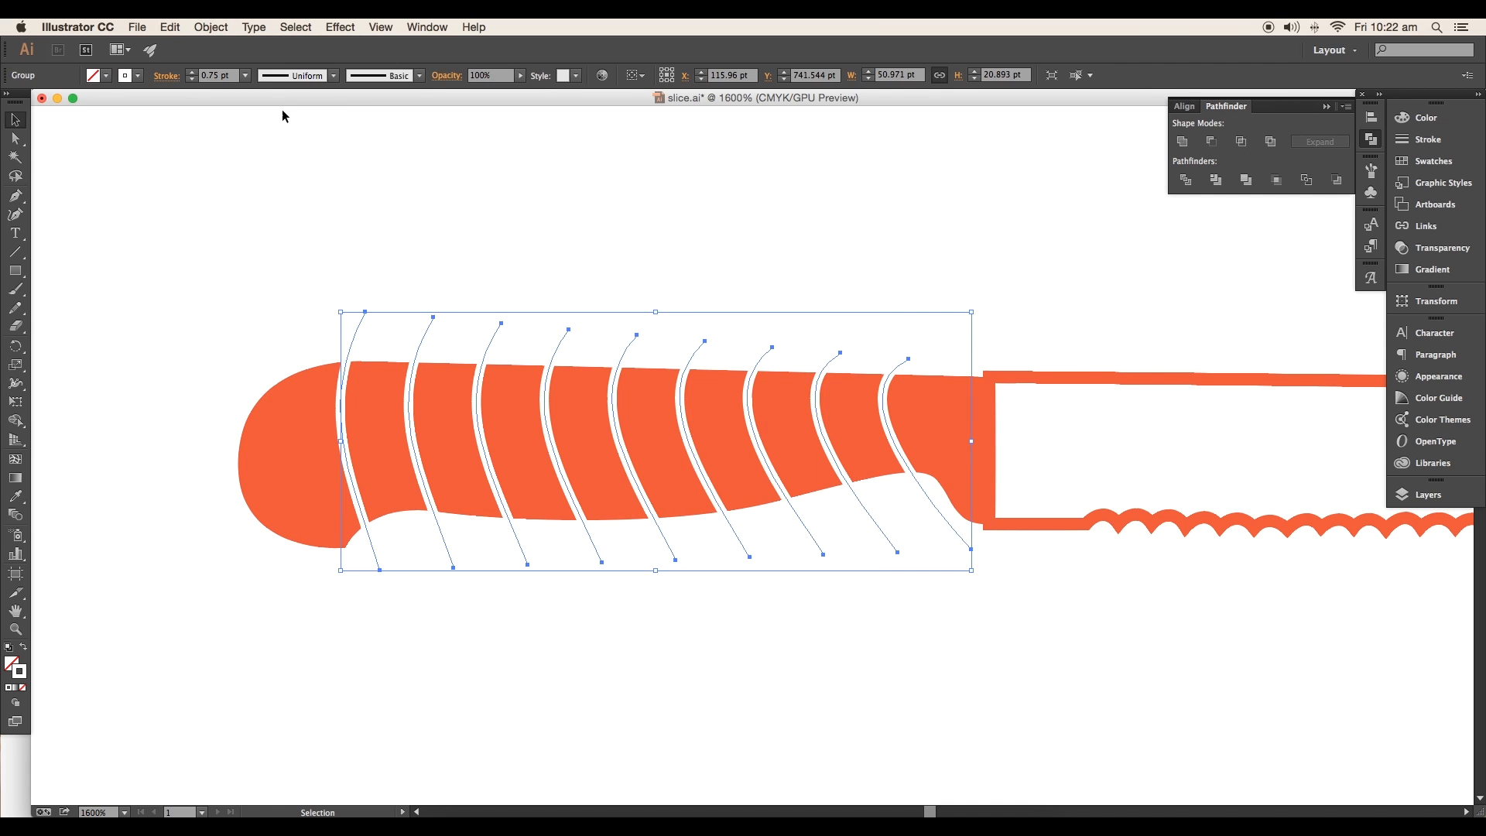
left_click(1211, 141)
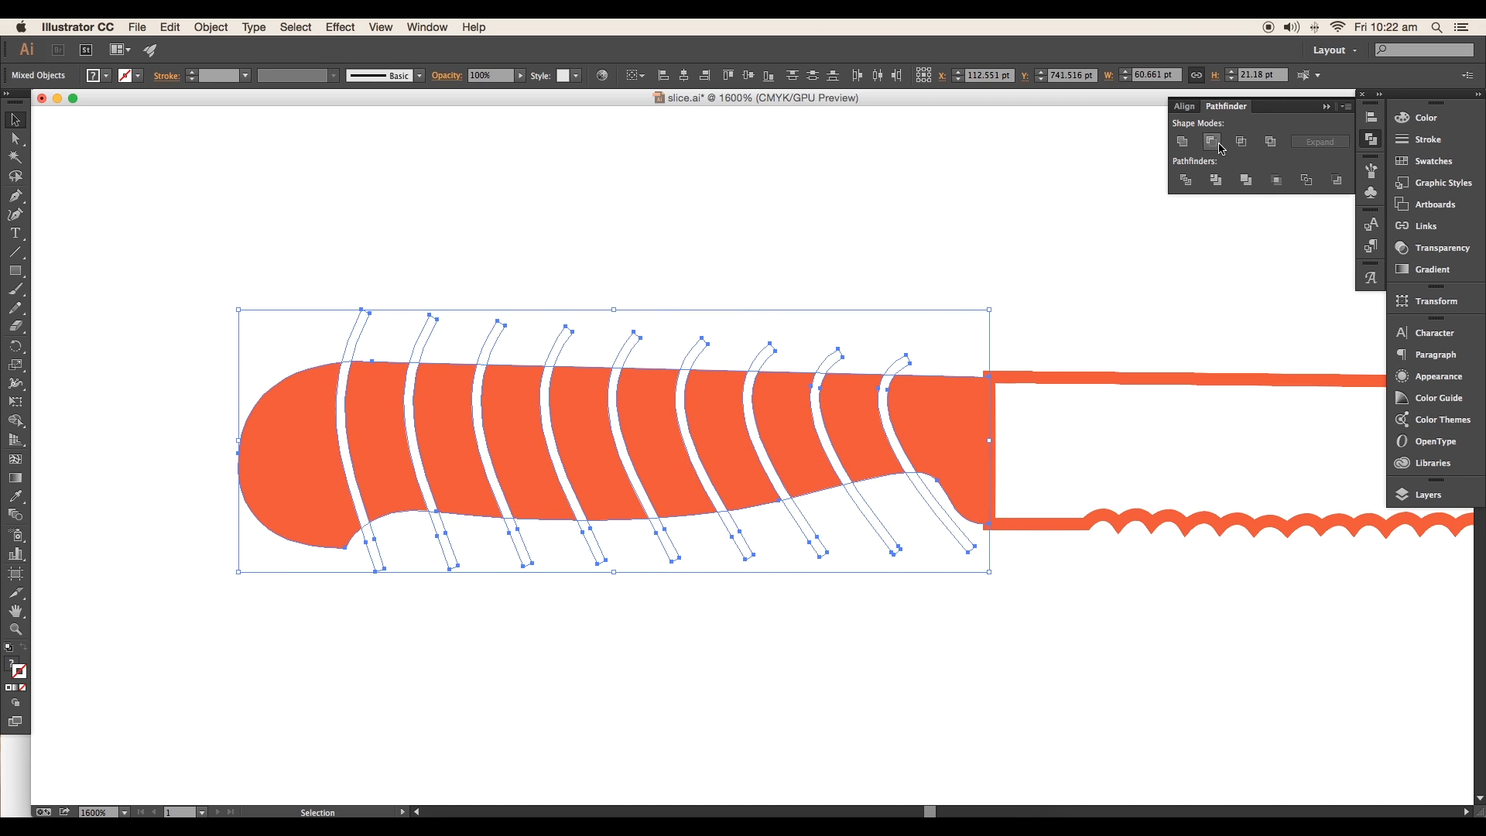
left_click(1182, 141)
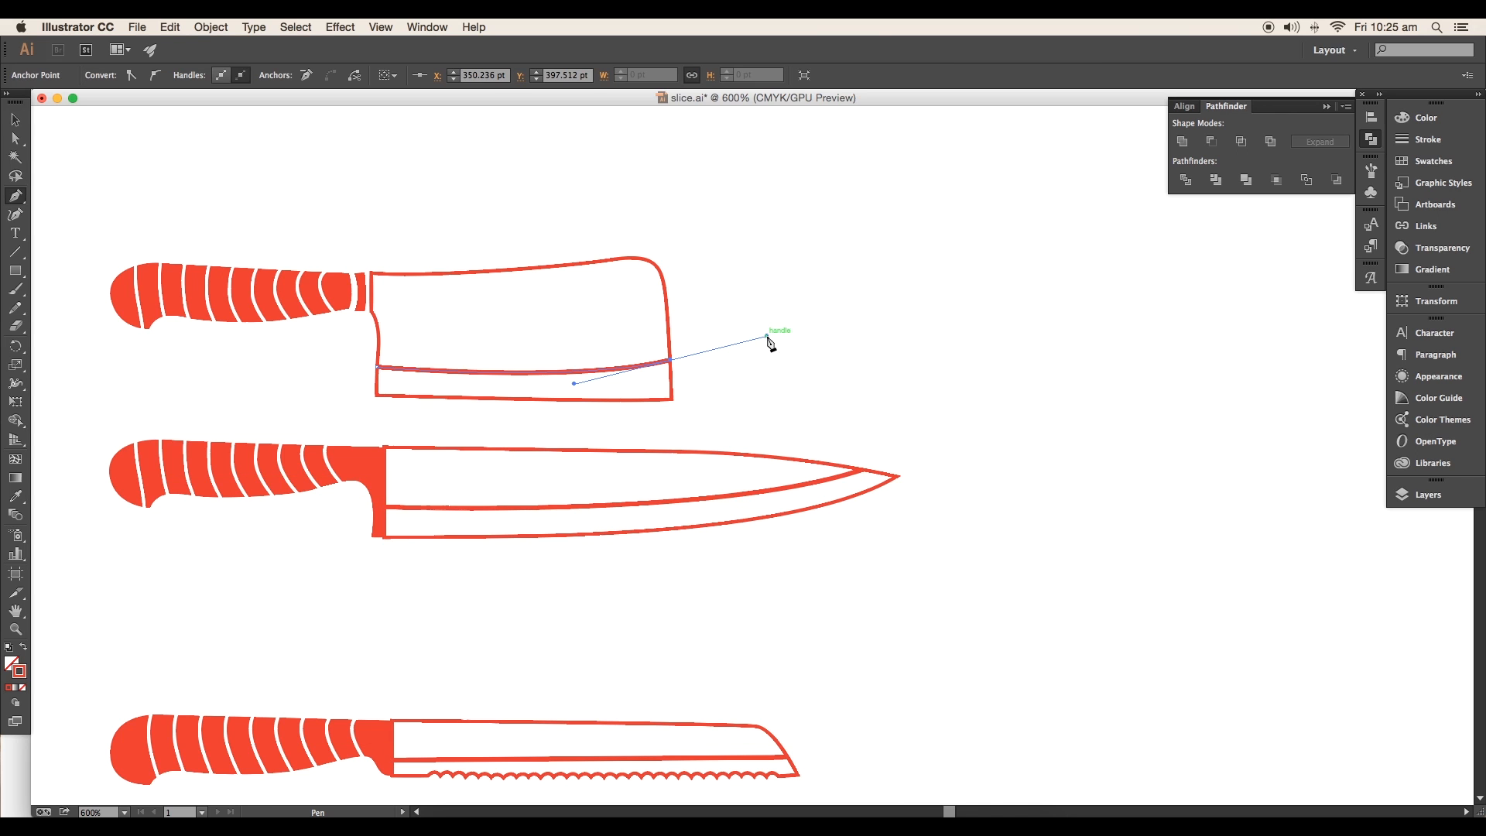
- Finish the curved Pen line across the cleaver blade
left_click(231, 74)
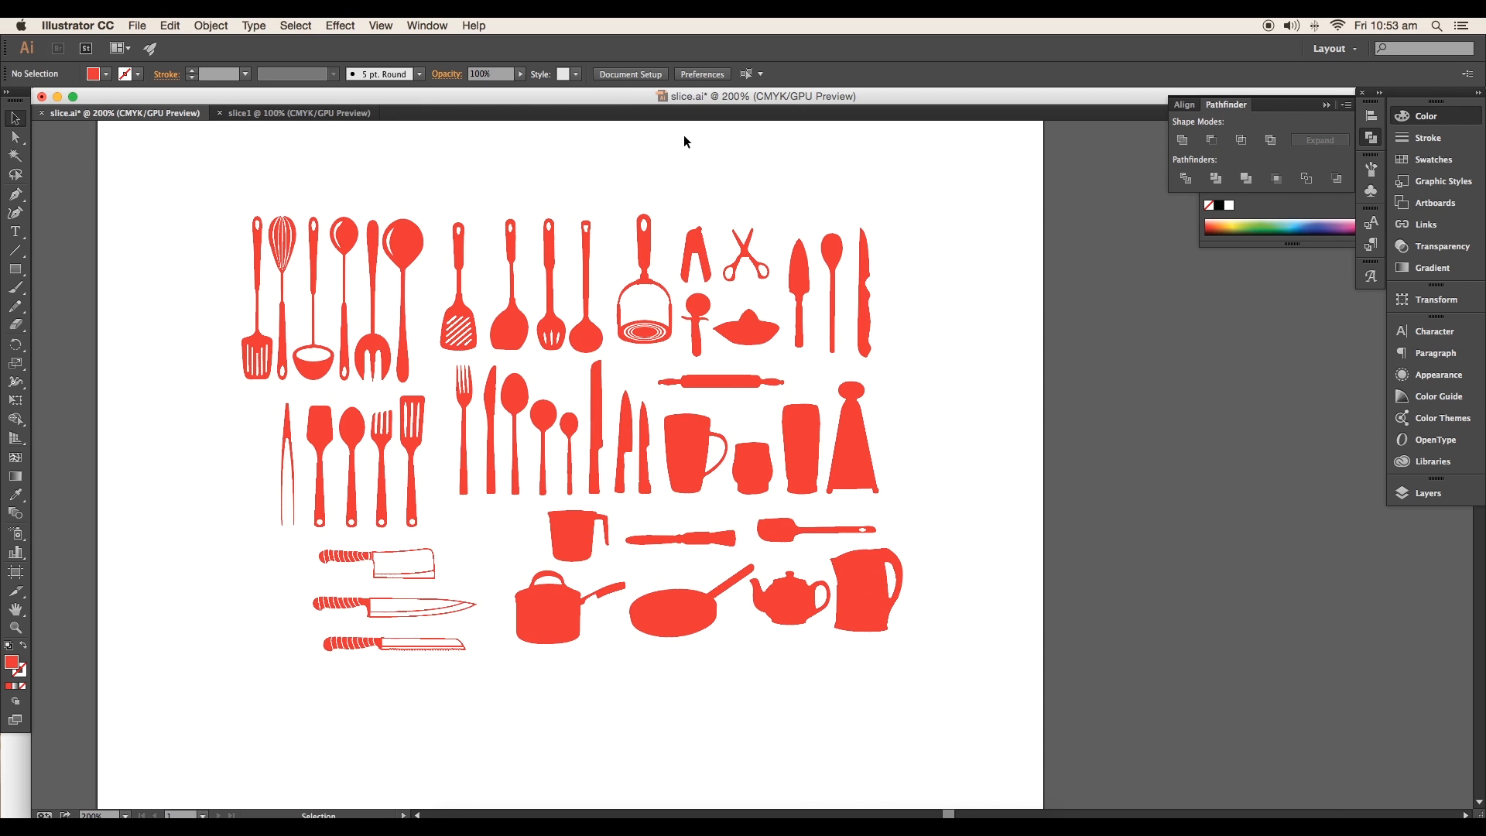
- Cover the slice1 page with a rectangle filled orange e58d2e, then return to the utensil drawing
left_click(299, 113)
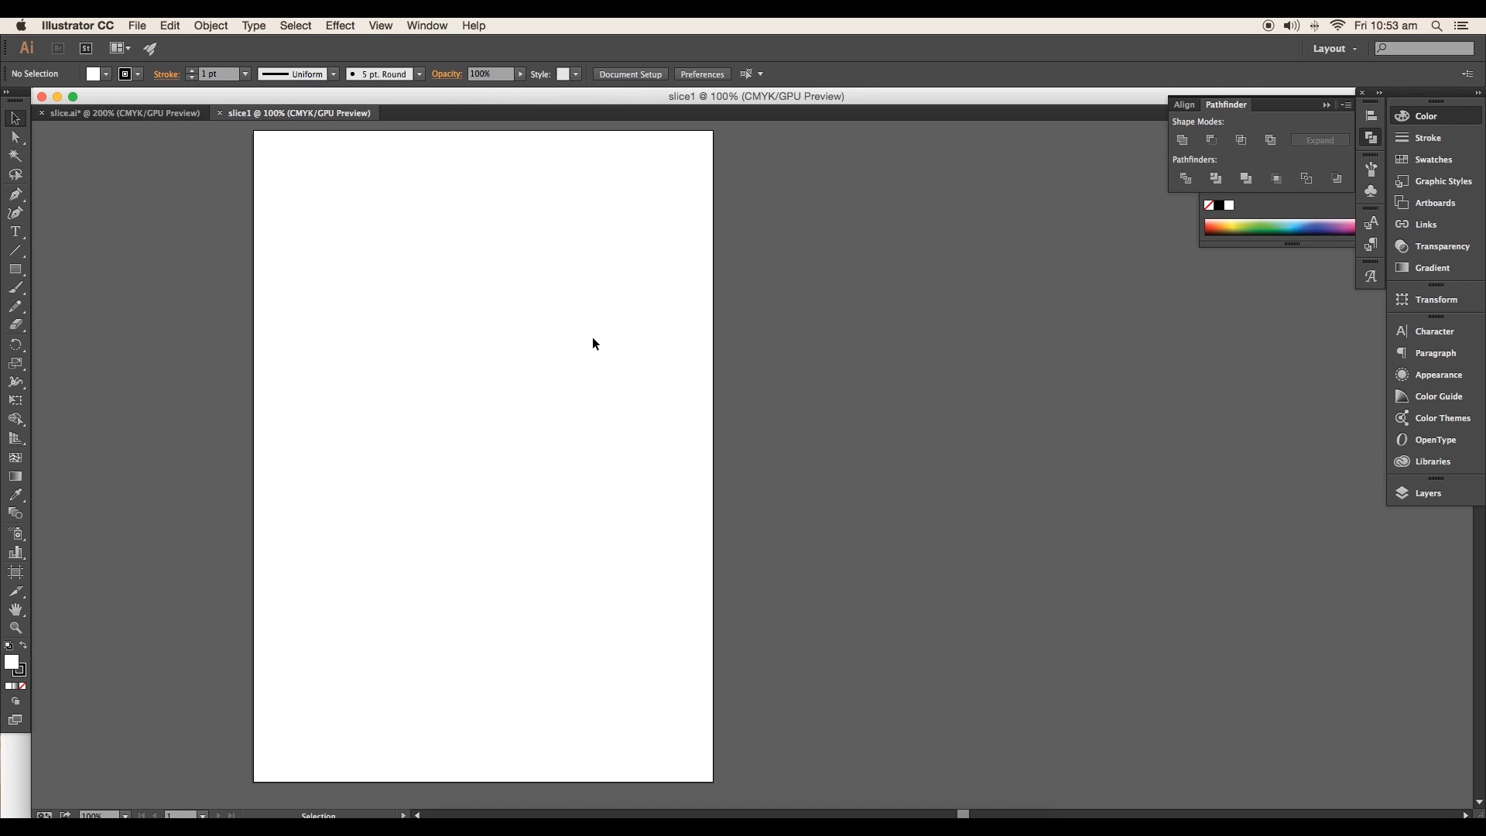
left_click(121, 113)
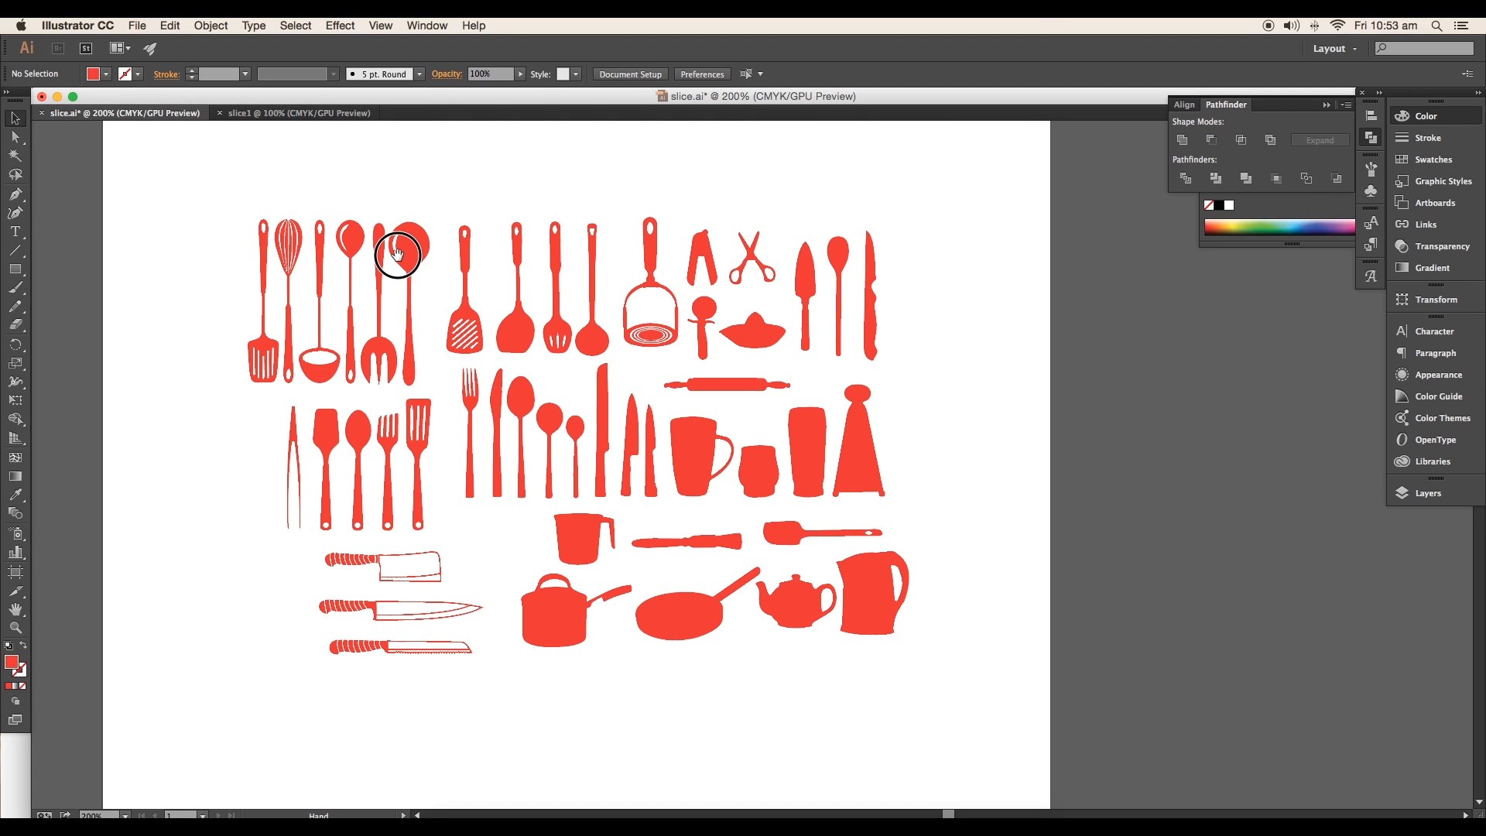
left_click(300, 113)
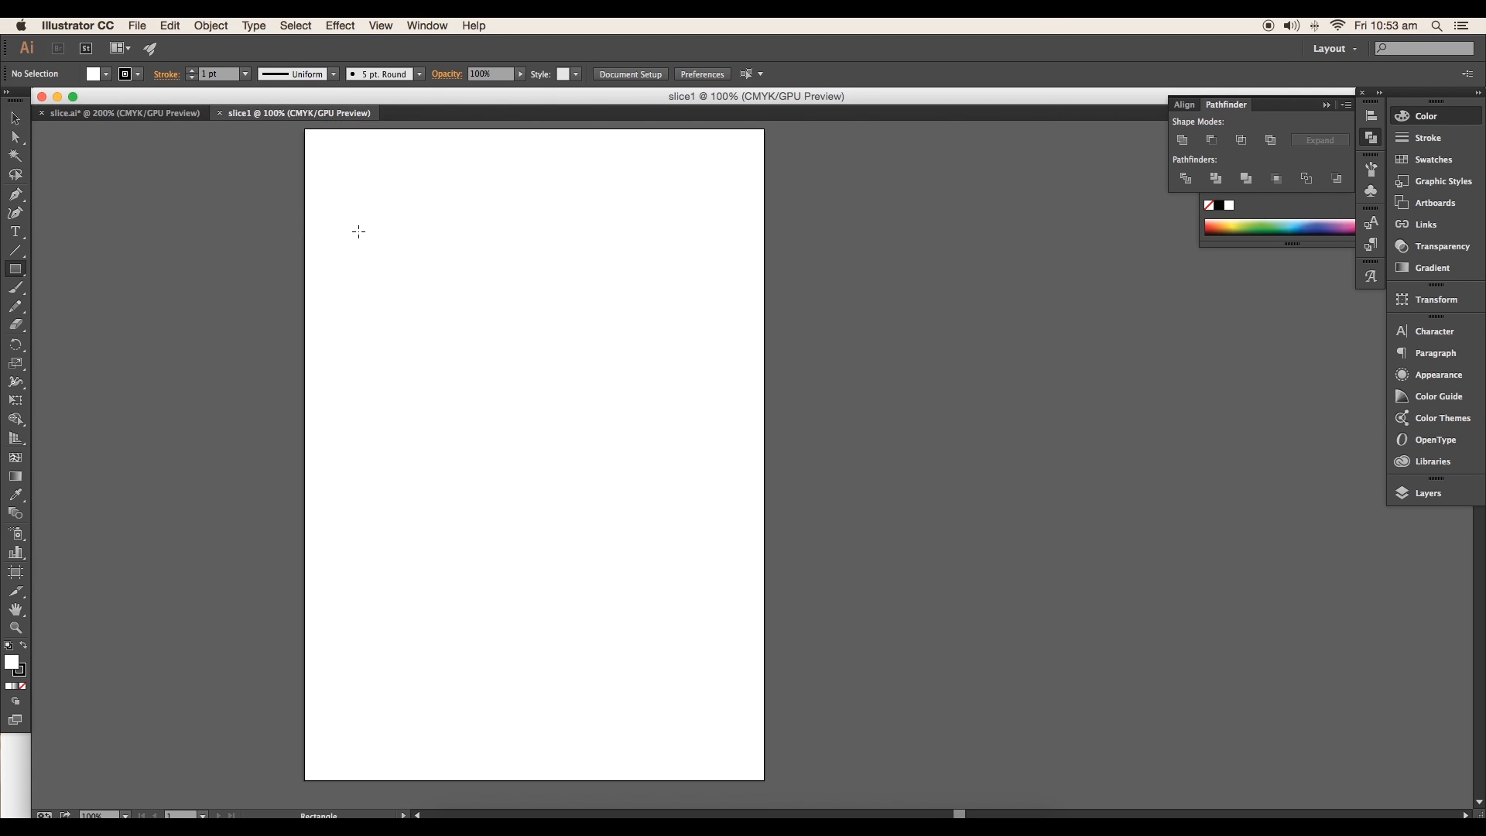
left_click_drag(305, 128, 763, 780)
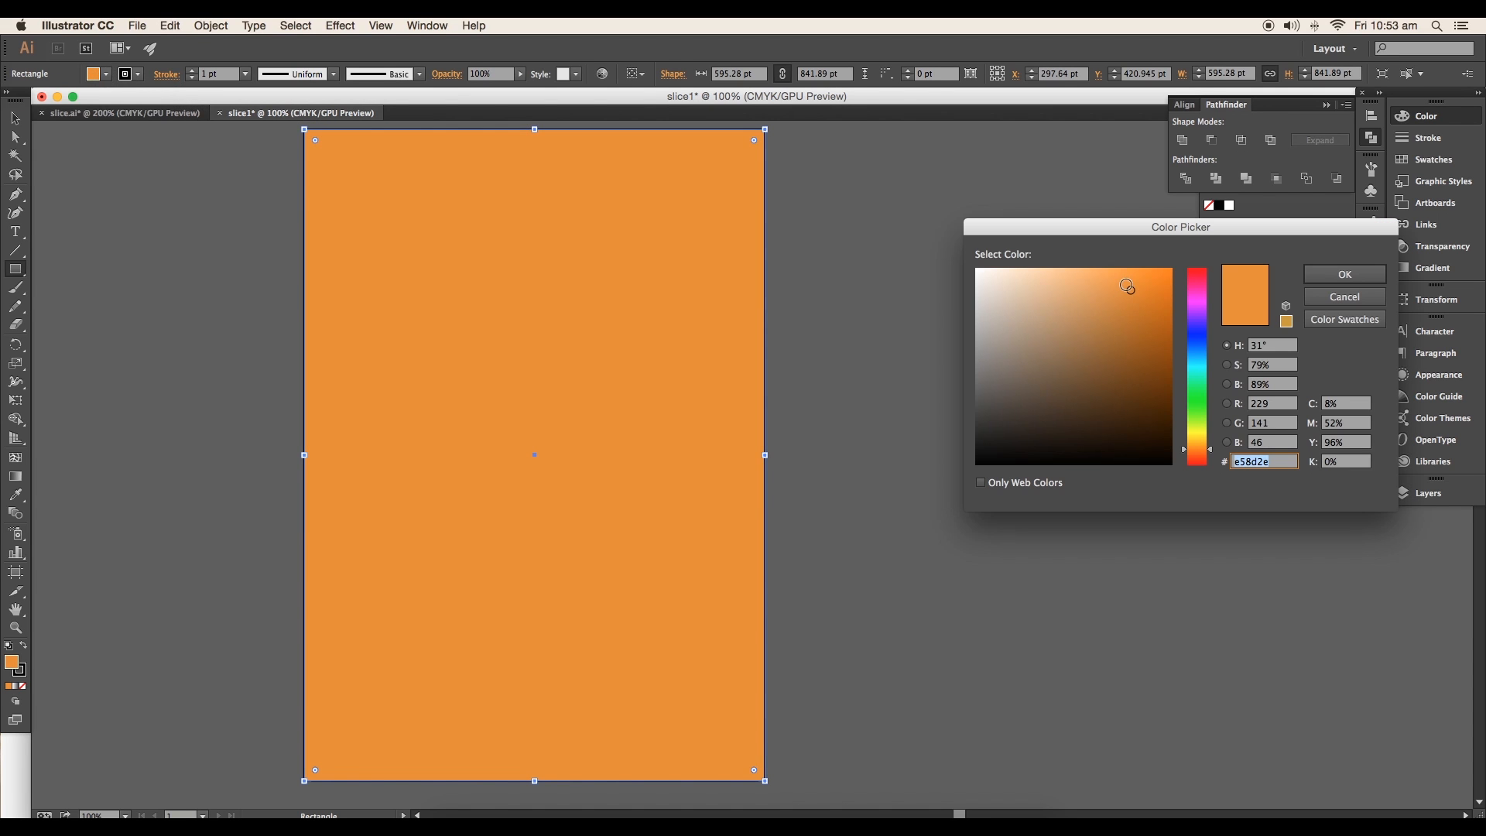
left_click(1344, 296)
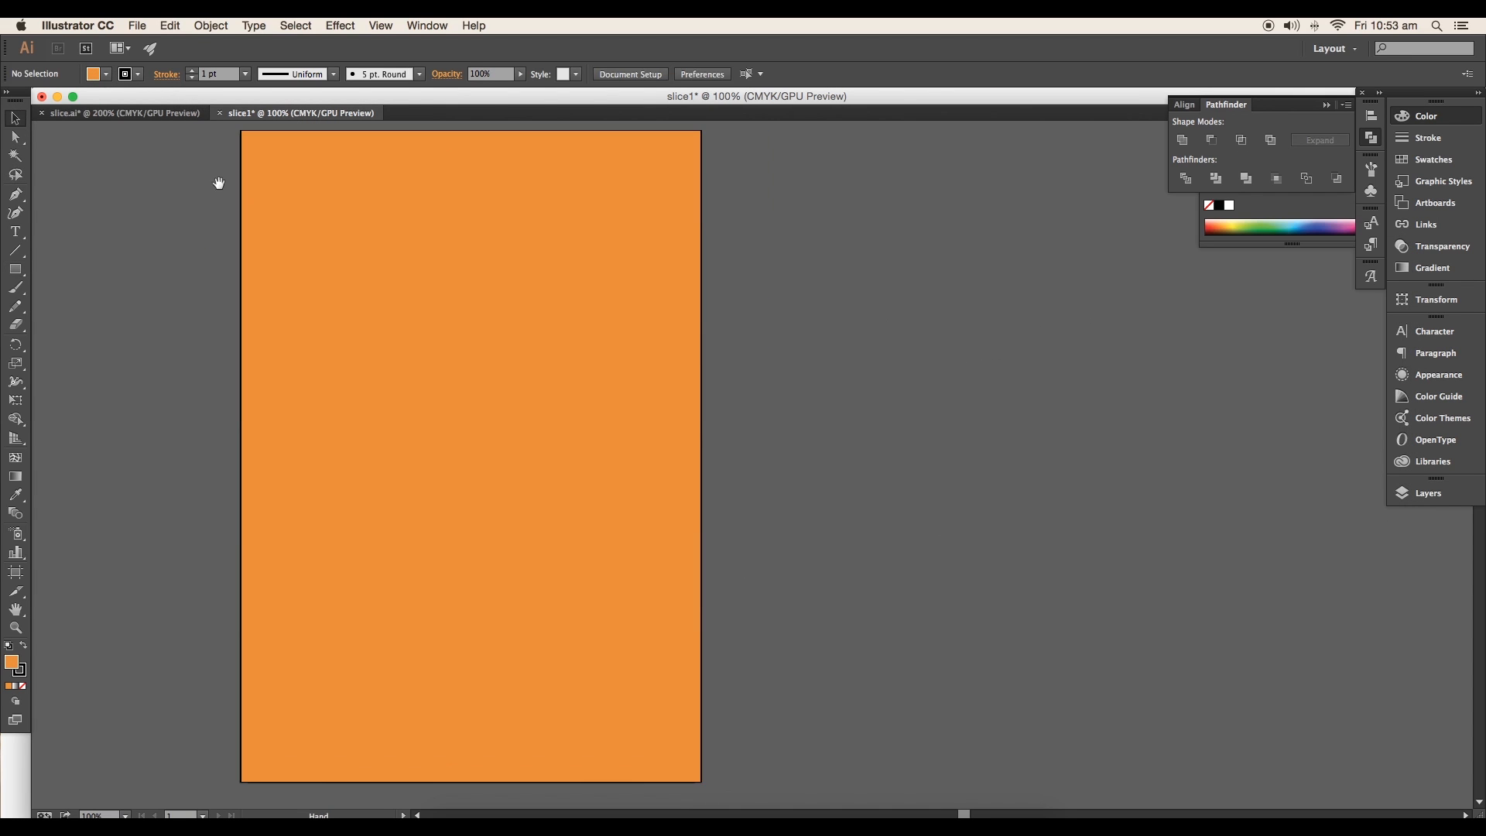
left_click(121, 113)
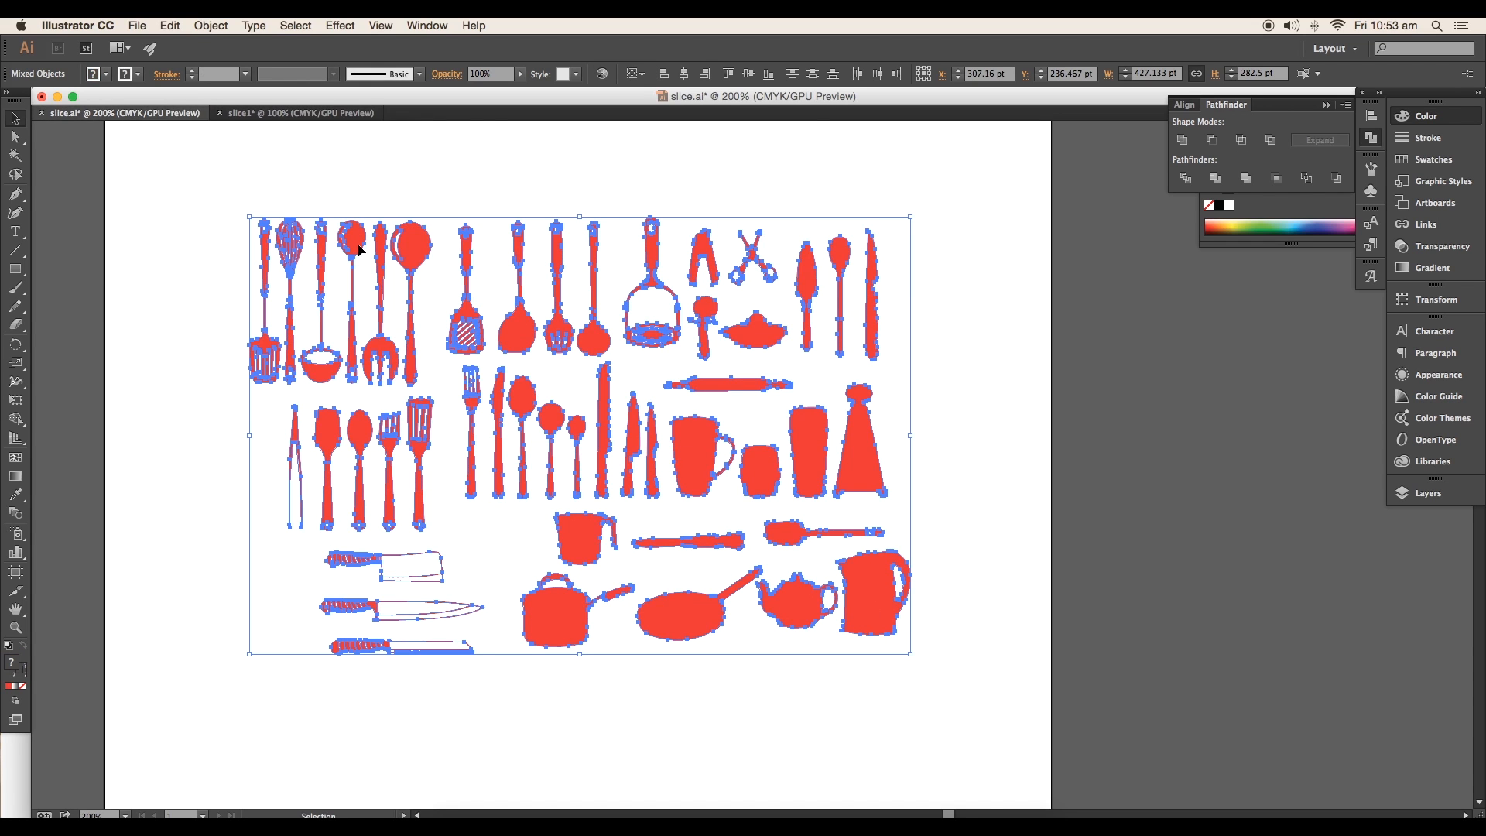
- Switch to the slice1 poster to paste in the utensil silhouettes
left_click(298, 113)
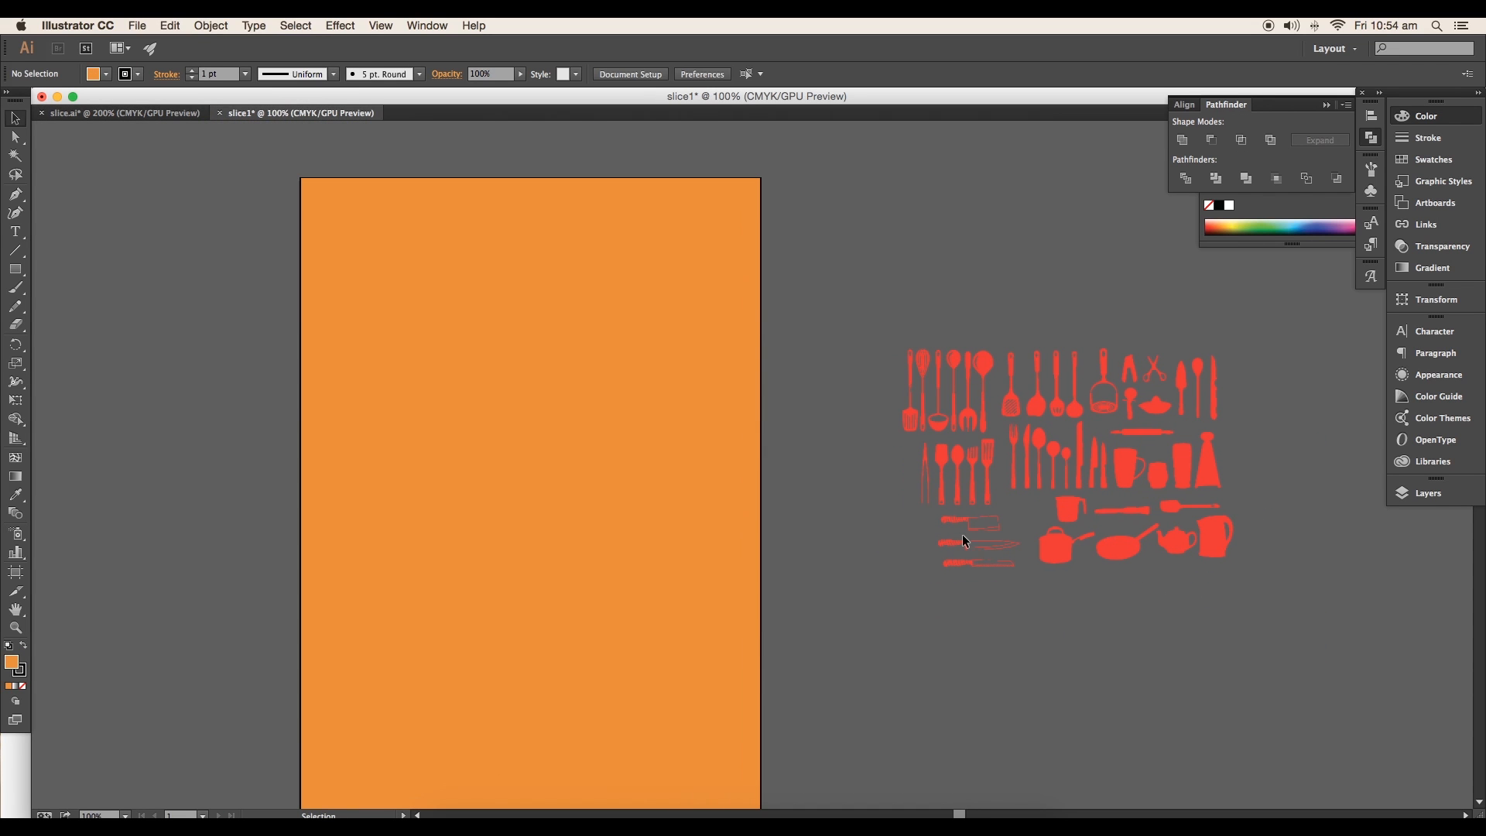
mouse_move(1027, 588)
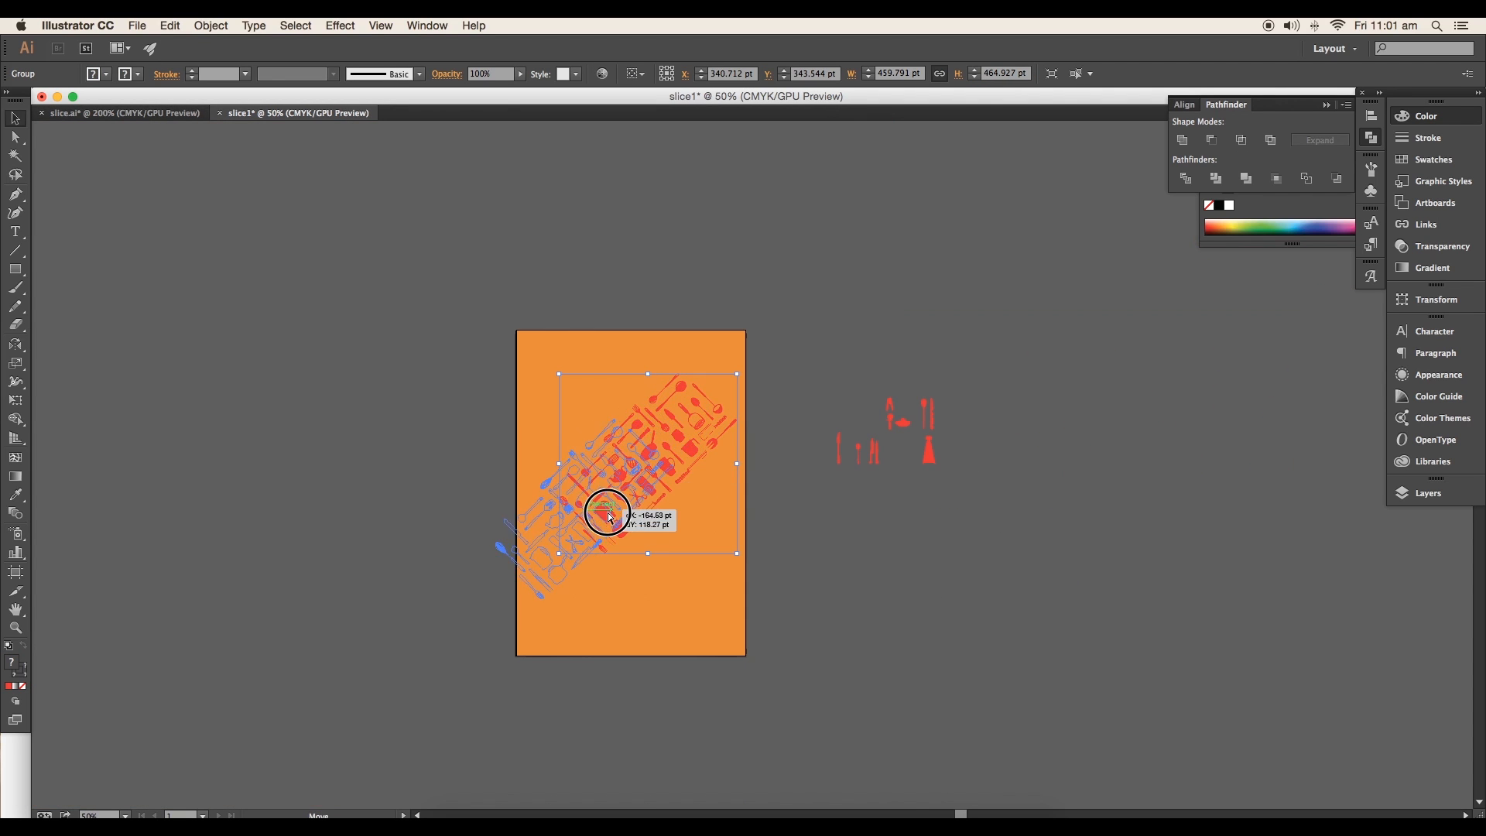
- Position the diagonal pattern over the page and Alt-drag utensil copies into its gaps
left_click_drag(607, 512, 692, 357)
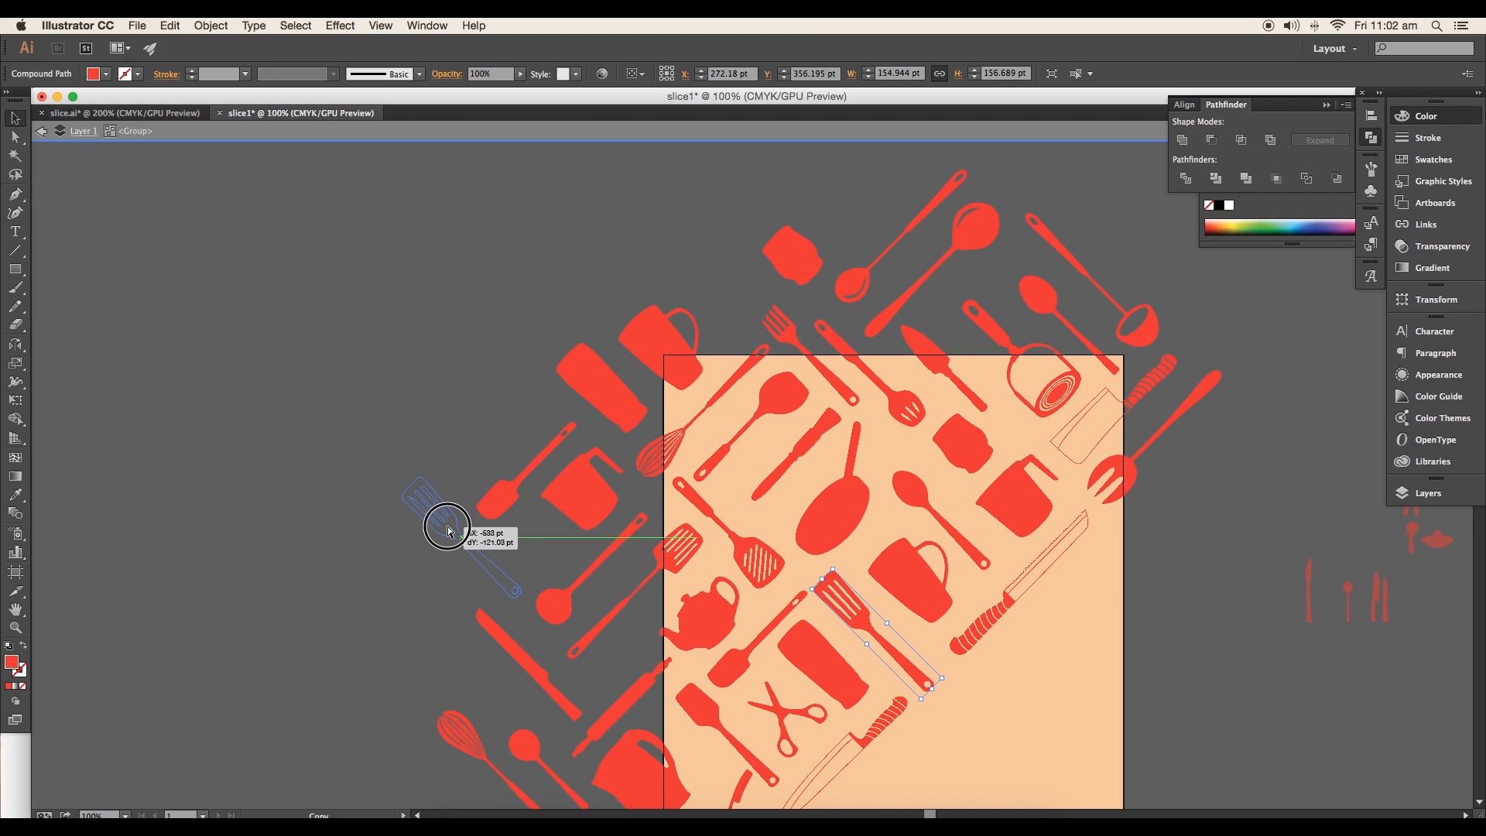
left_click_drag(896, 654, 460, 540)
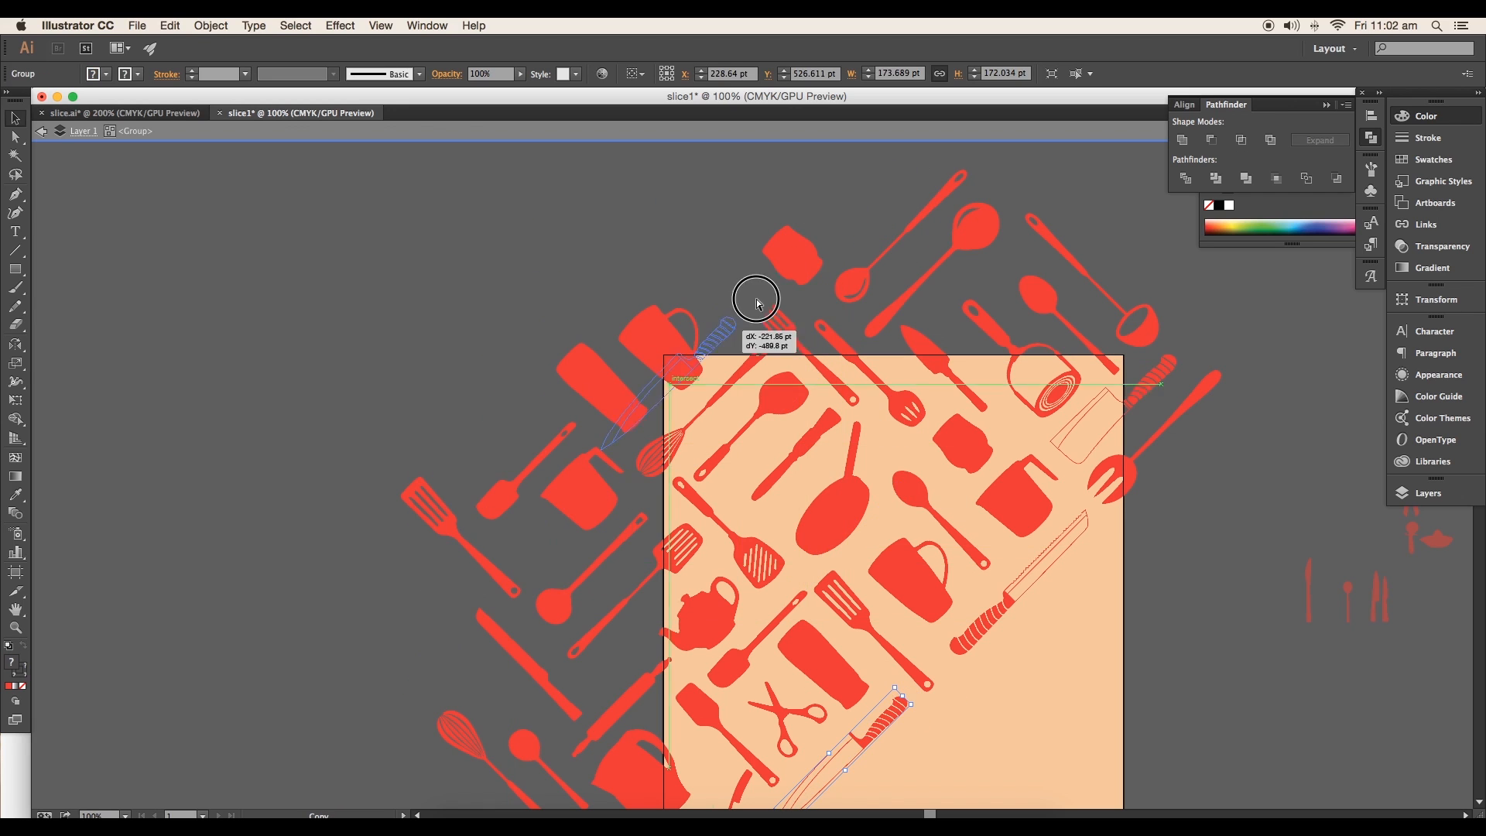
left_click_drag(757, 302, 661, 229)
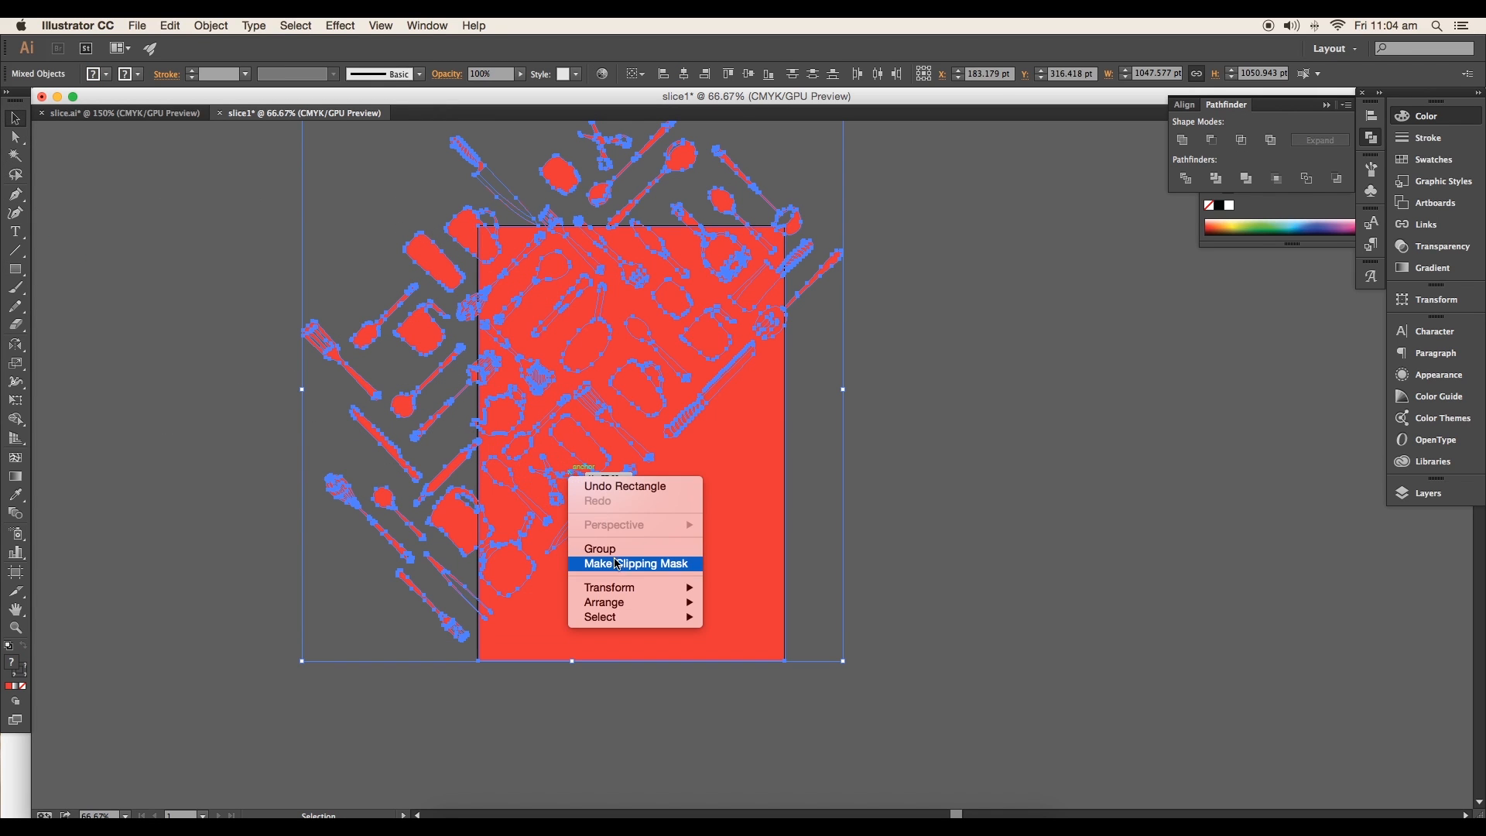
- Make a clipping mask so the pattern shows only within the page rectangle
left_click(635, 563)
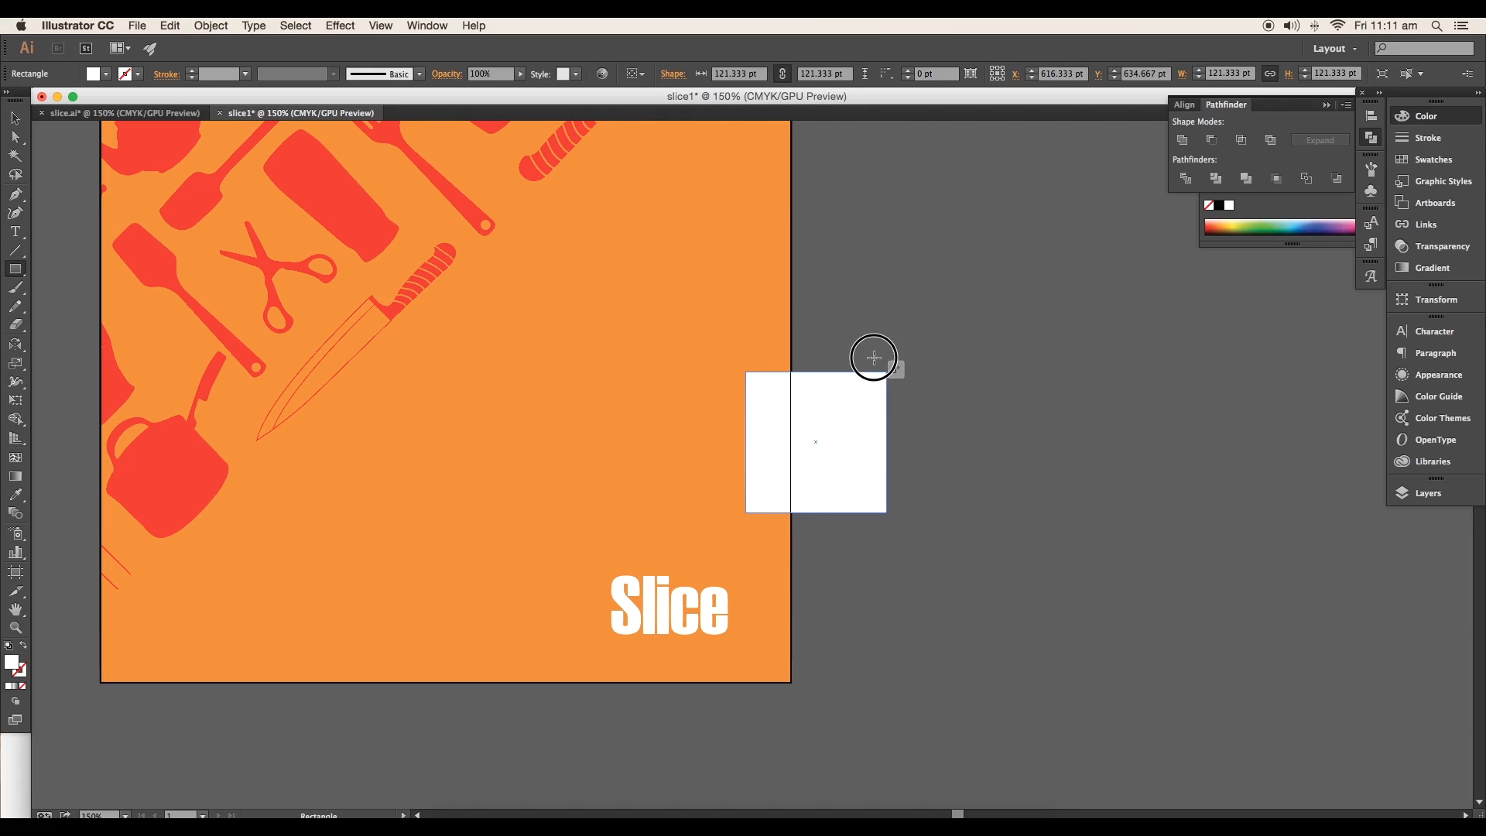
- Drag the rotated white diamond down beside the Slice title
left_click_drag(874, 358, 717, 566)
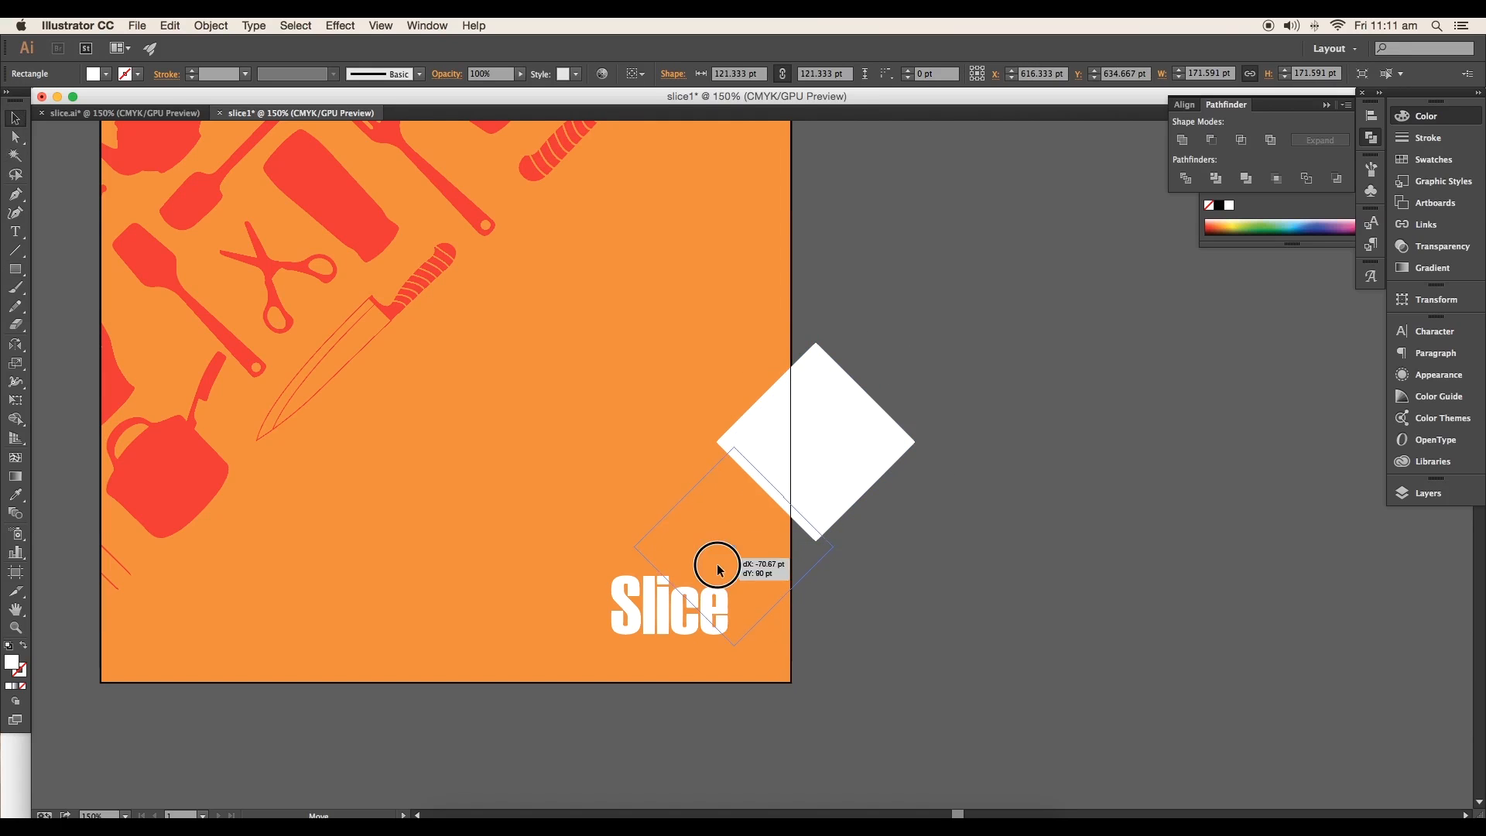